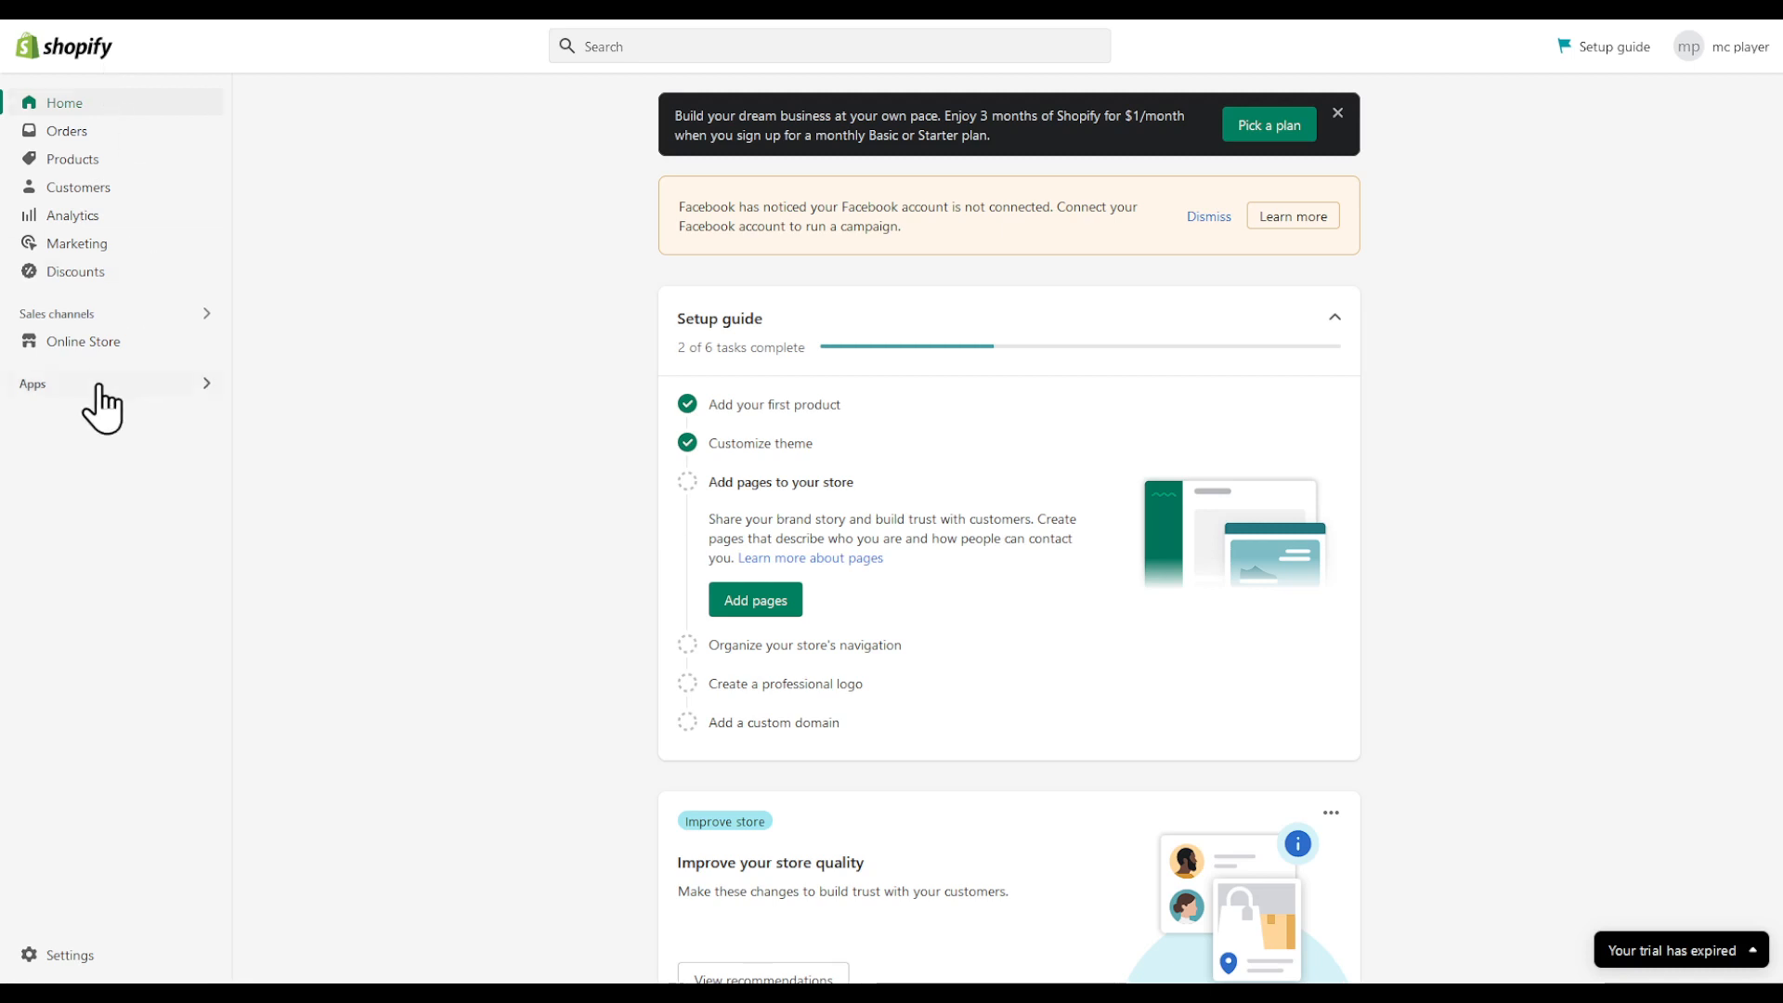
Show the Picked for you apps overview and follow its Shopify App Store link
{"action": "left_click", "coordinate": [32, 384]}
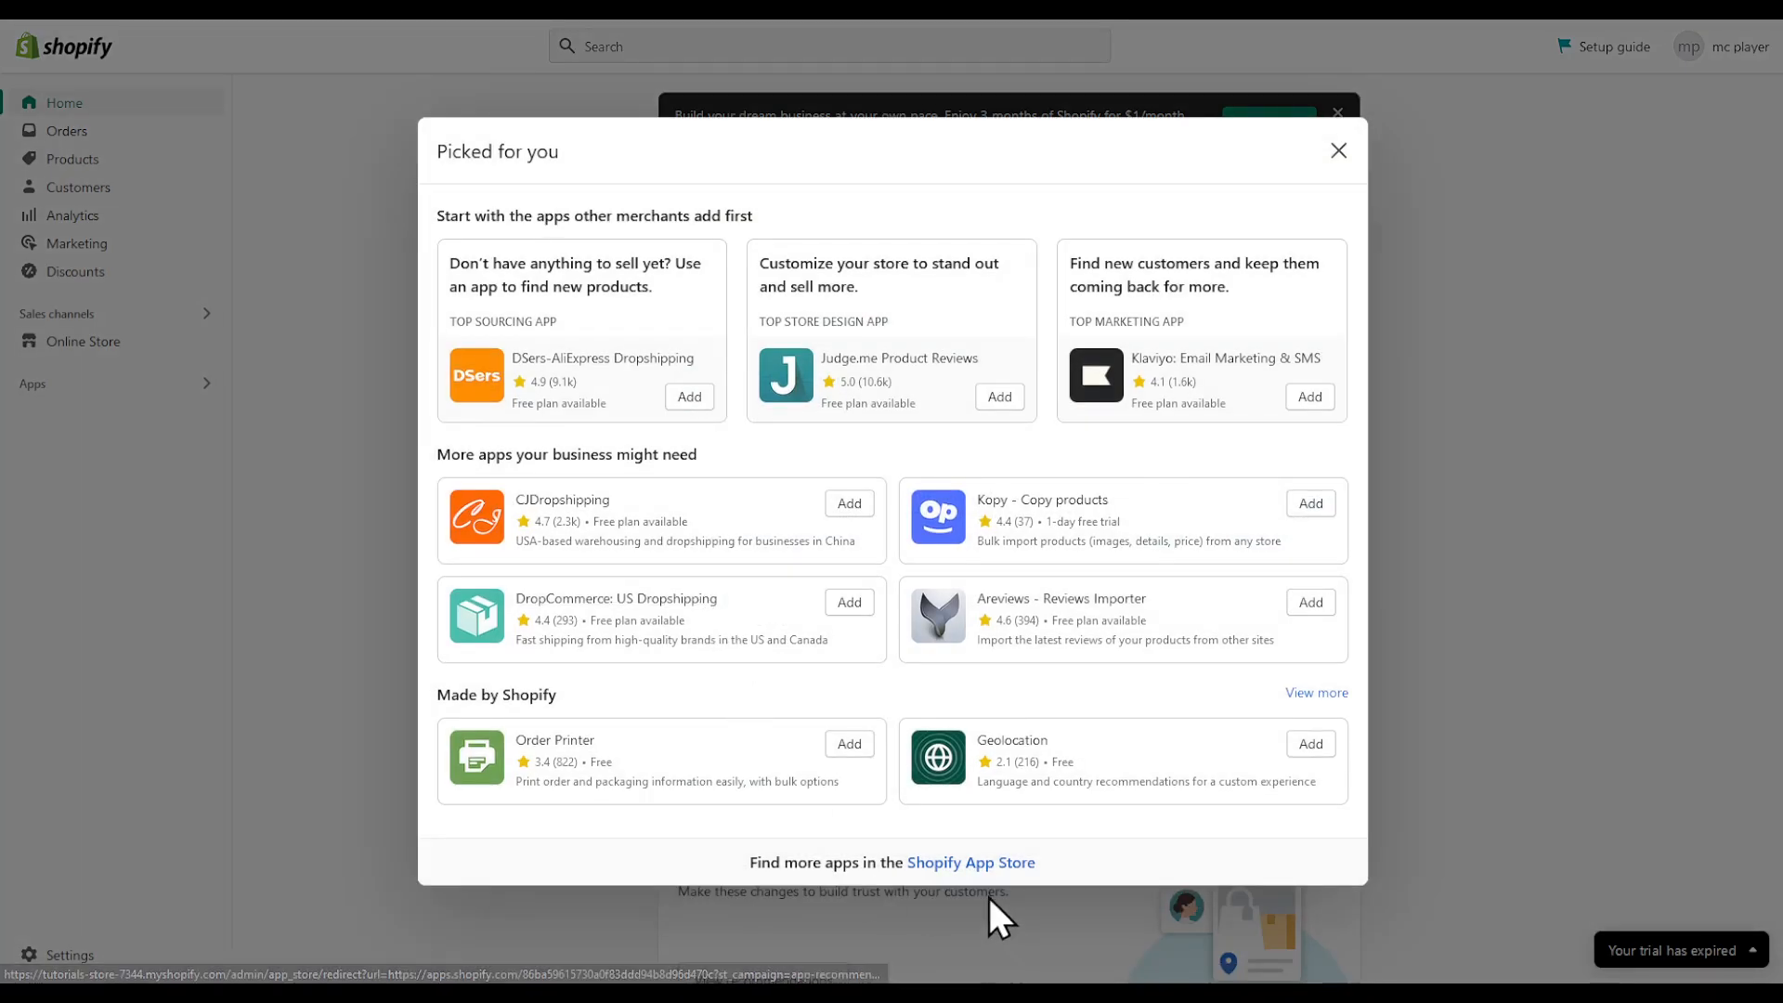
{"action": "left_click", "coordinate": [972, 861]}
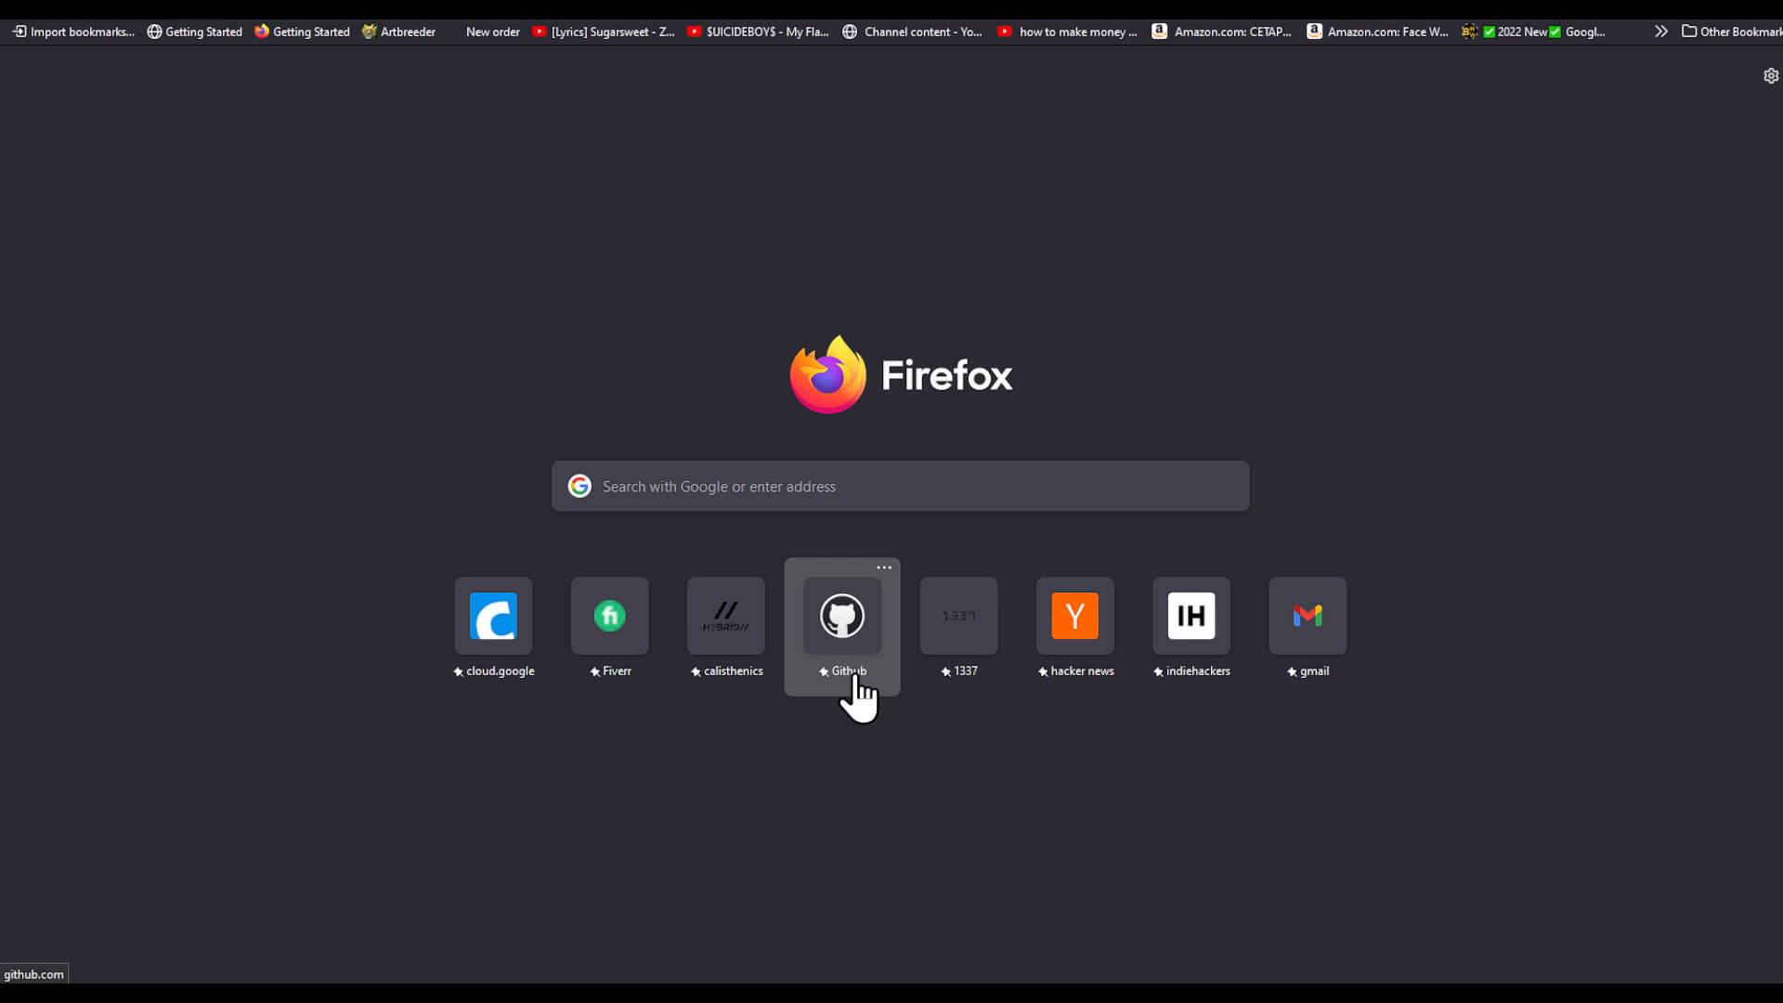
Load the Shopify App Store site (apps.shopify) in the new tab
{"action": "type", "text": "shopify app s"}
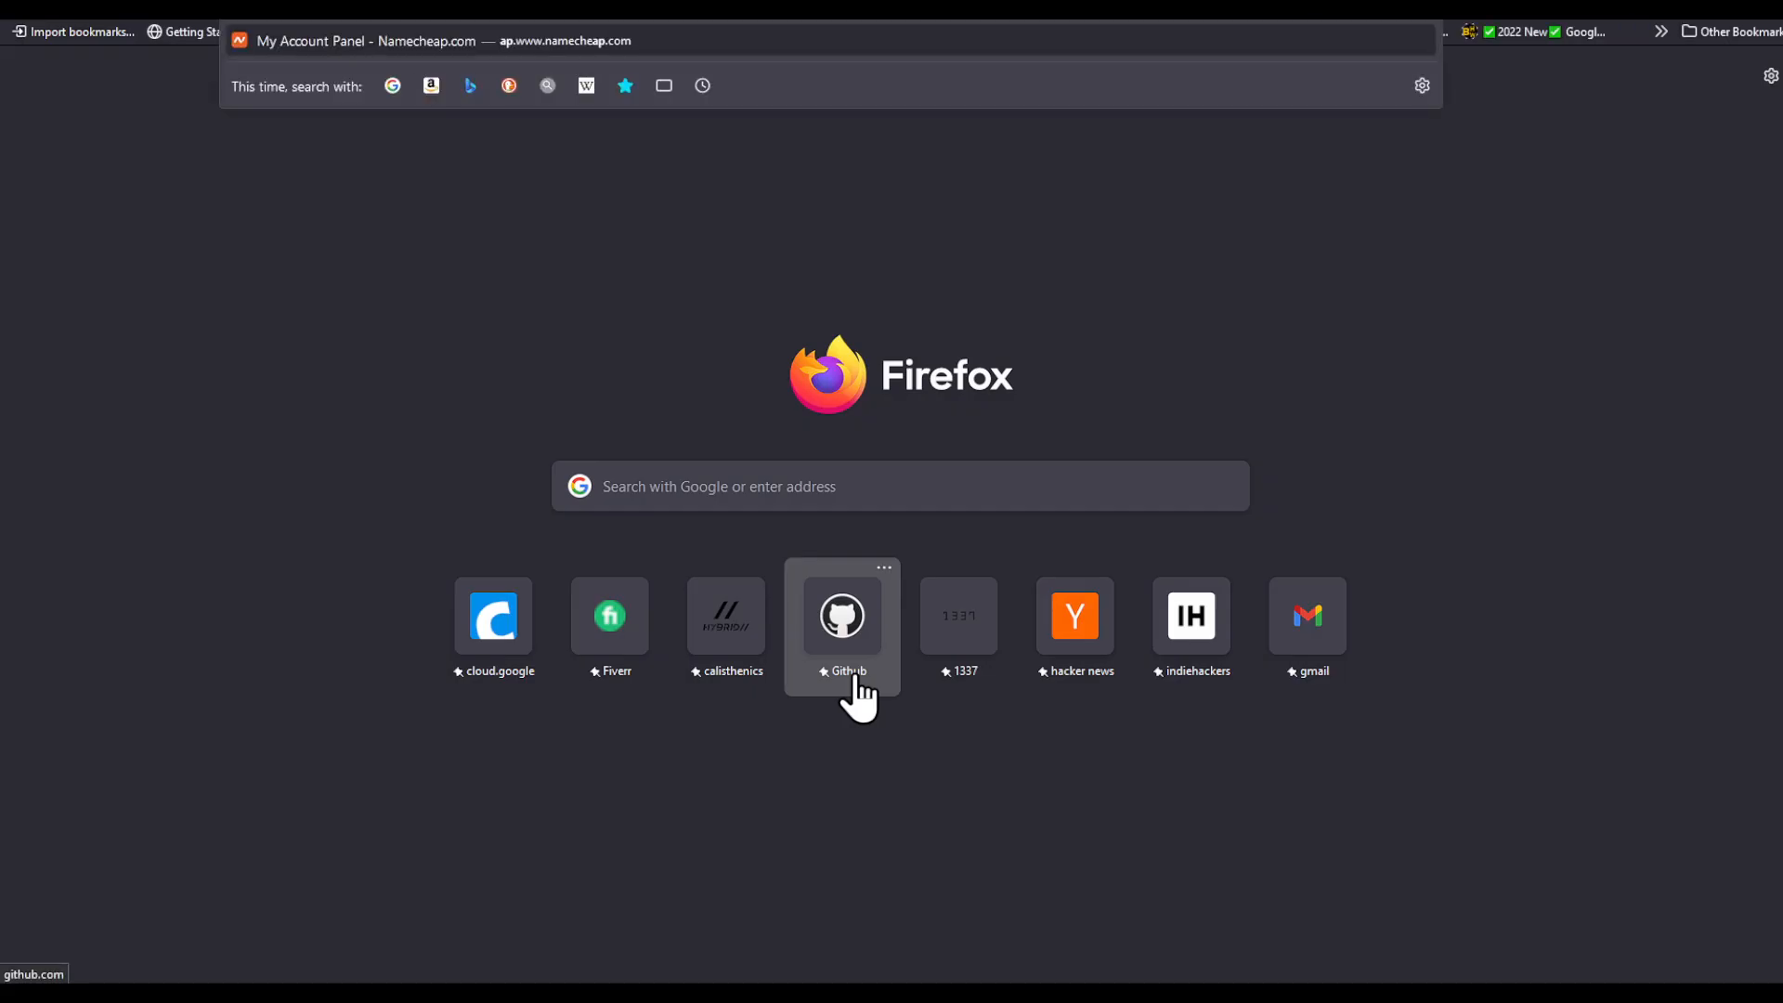
{"action": "type", "text": "app.shopify"}
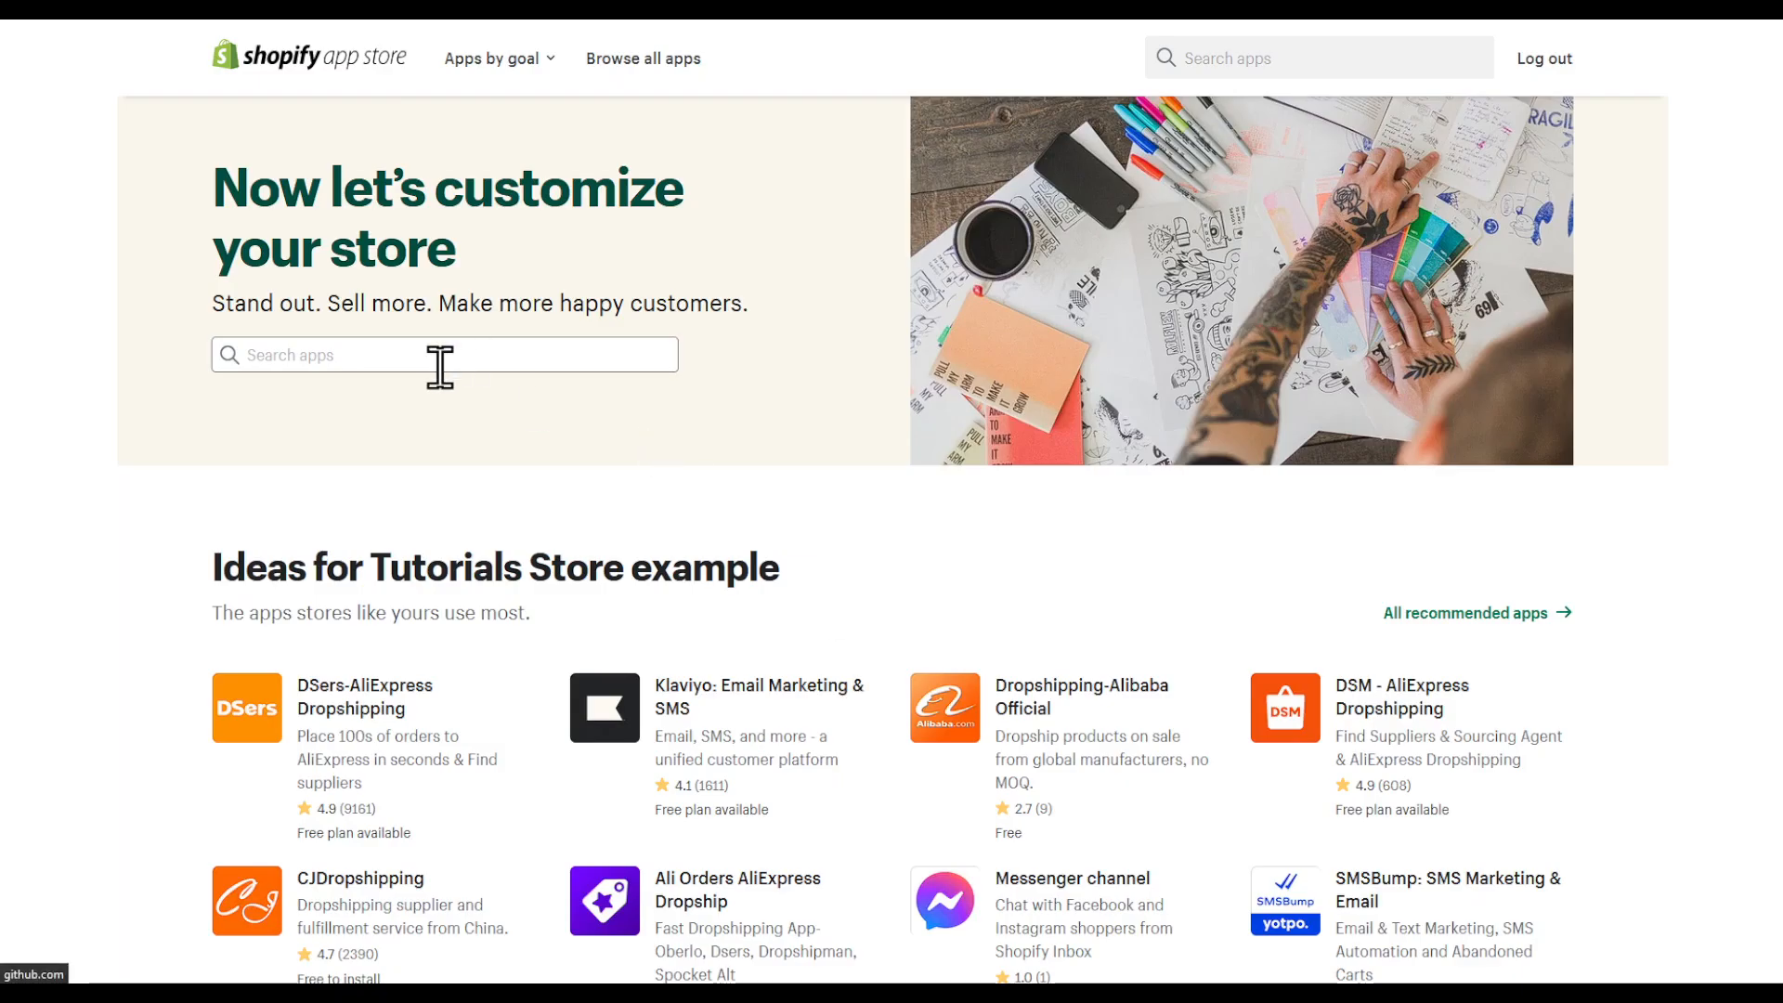
Search the App Store for 'javascript' and filter results to Free apps
{"action": "type", "text": "javascript"}
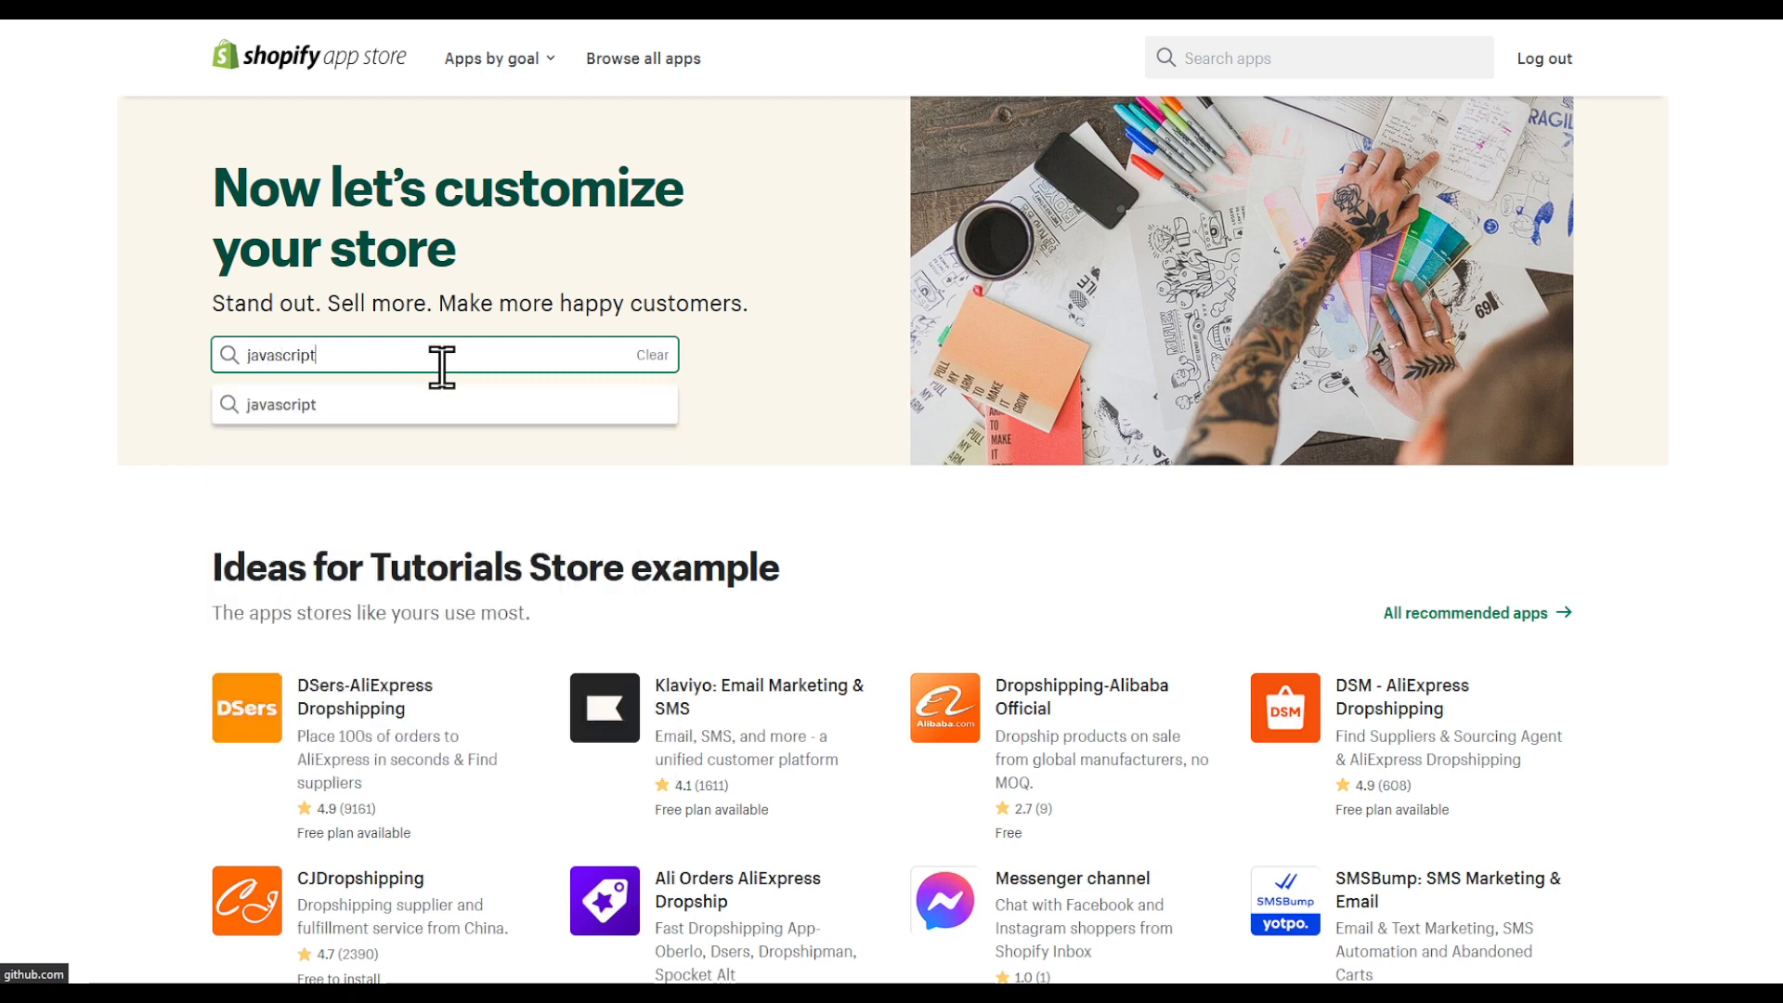
{"action": "key", "text": "Enter"}
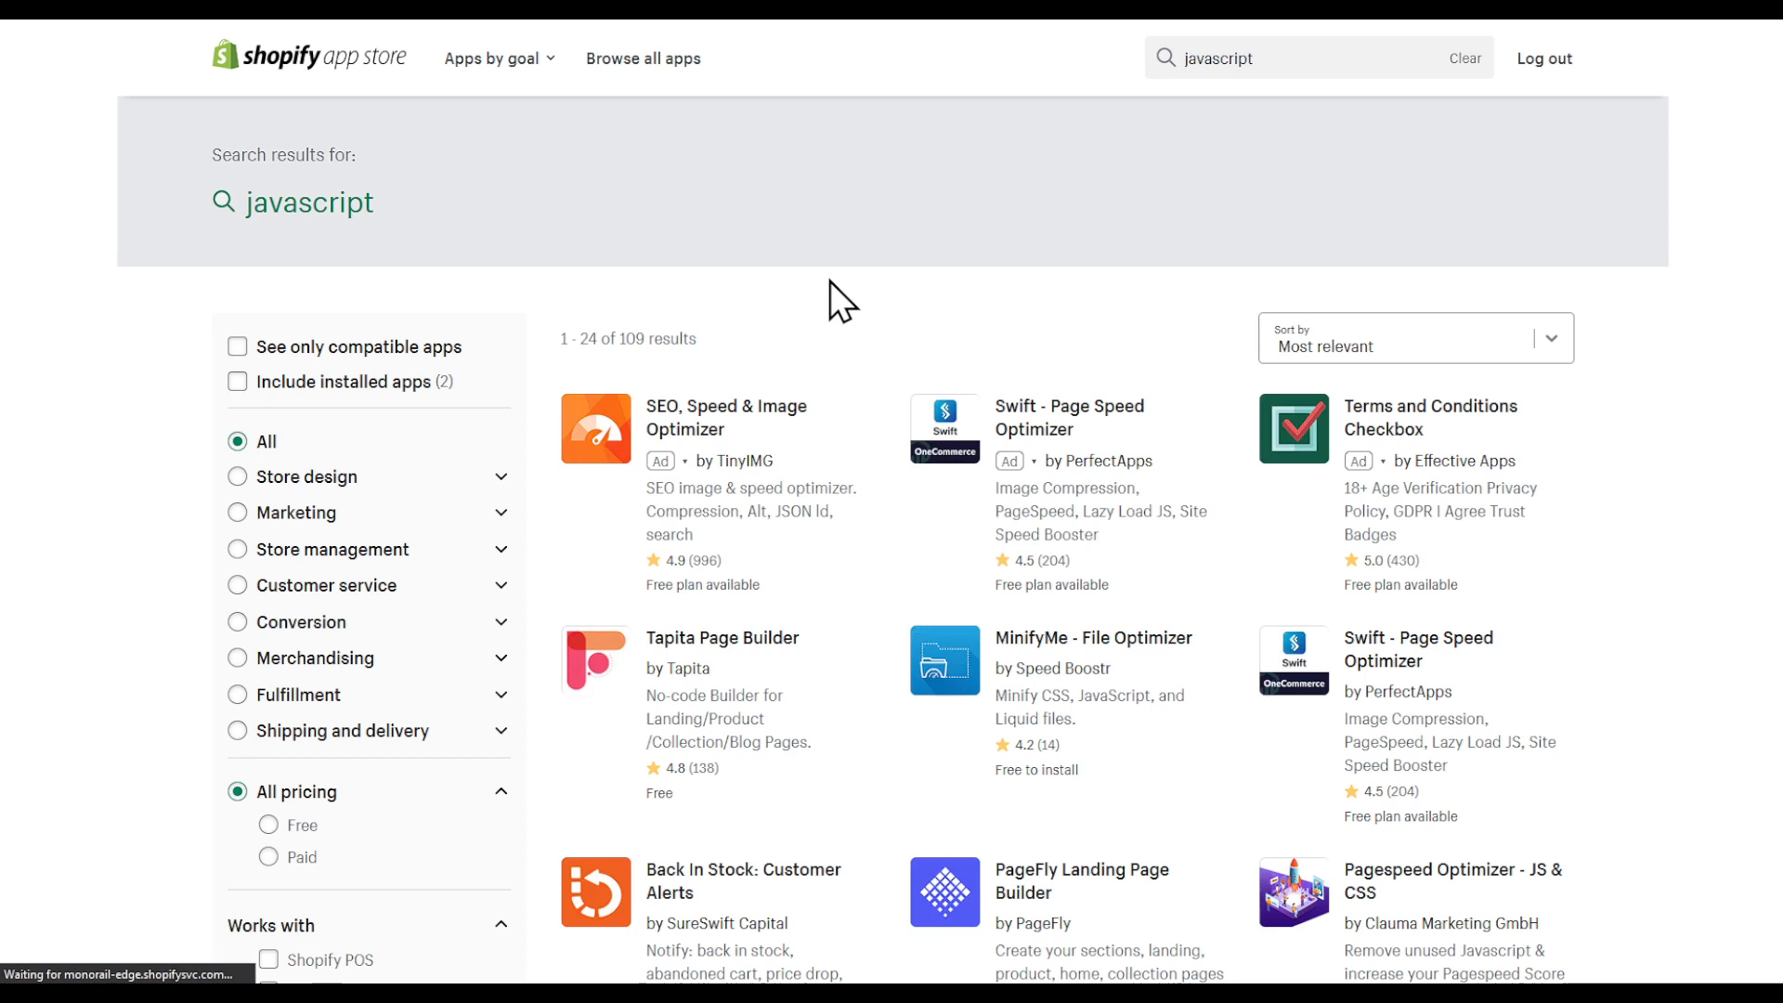
{"action": "scroll", "scroll_direction": "down", "scroll_amount": 3}
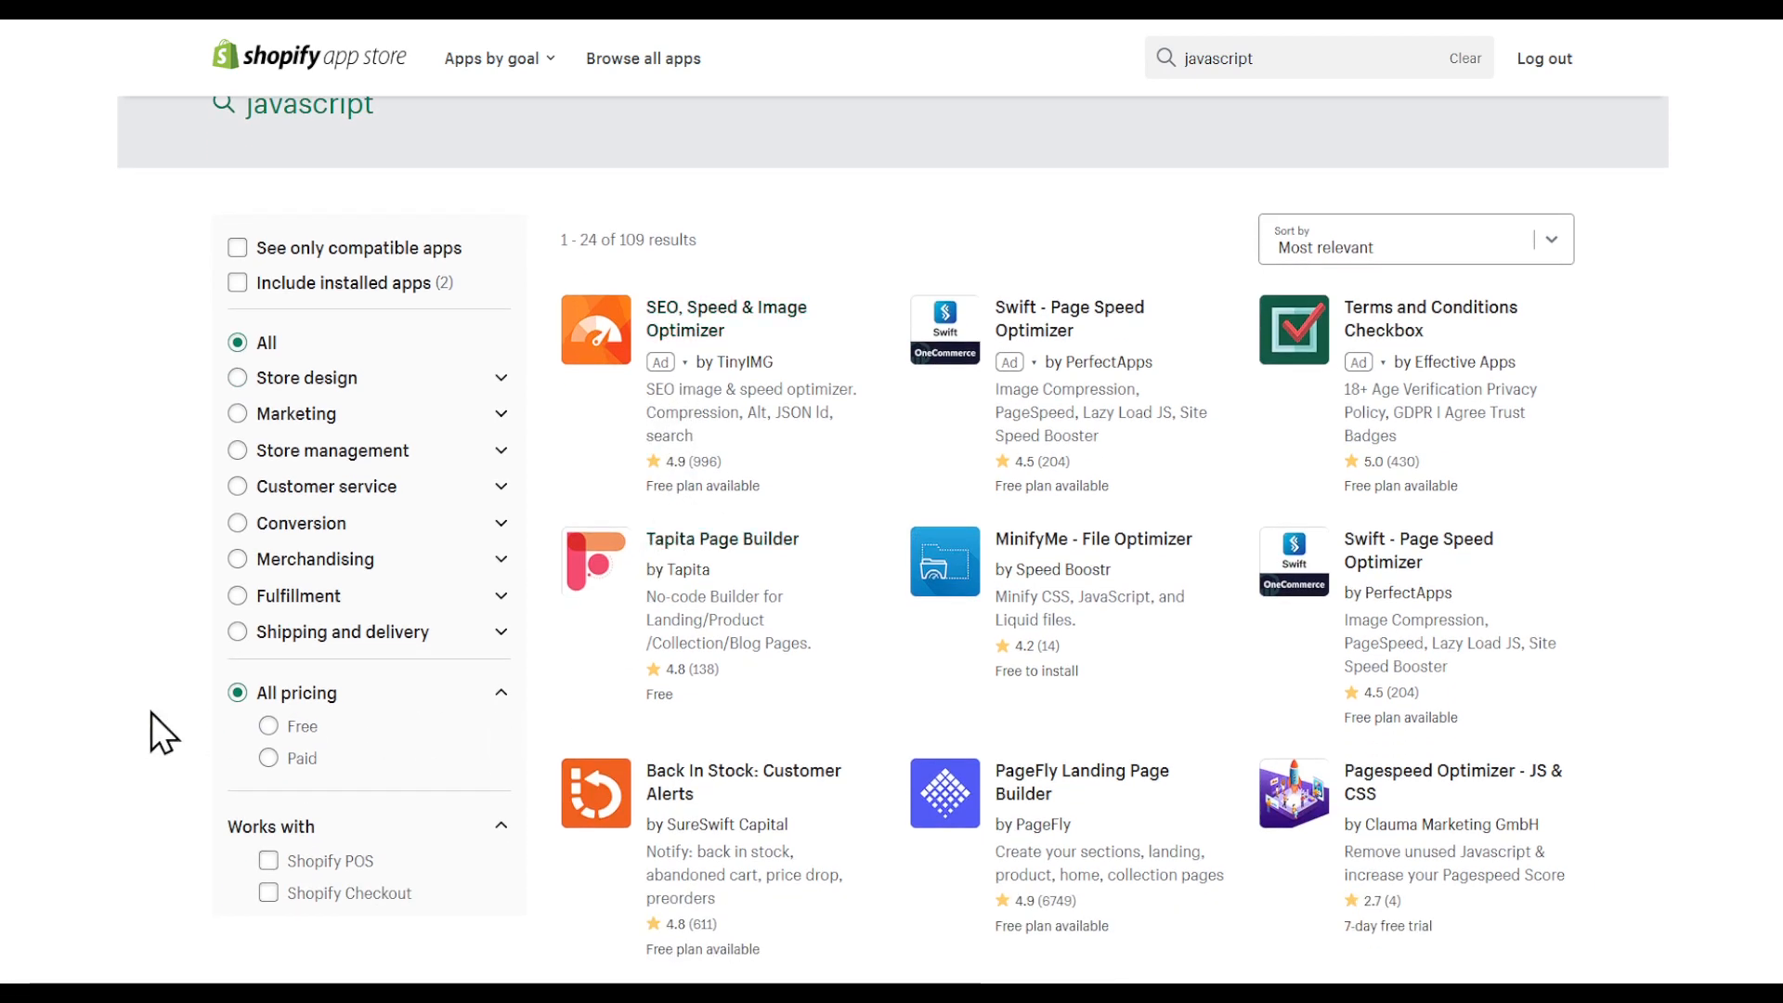
{"action": "mouse_move", "coordinate": [269, 758]}
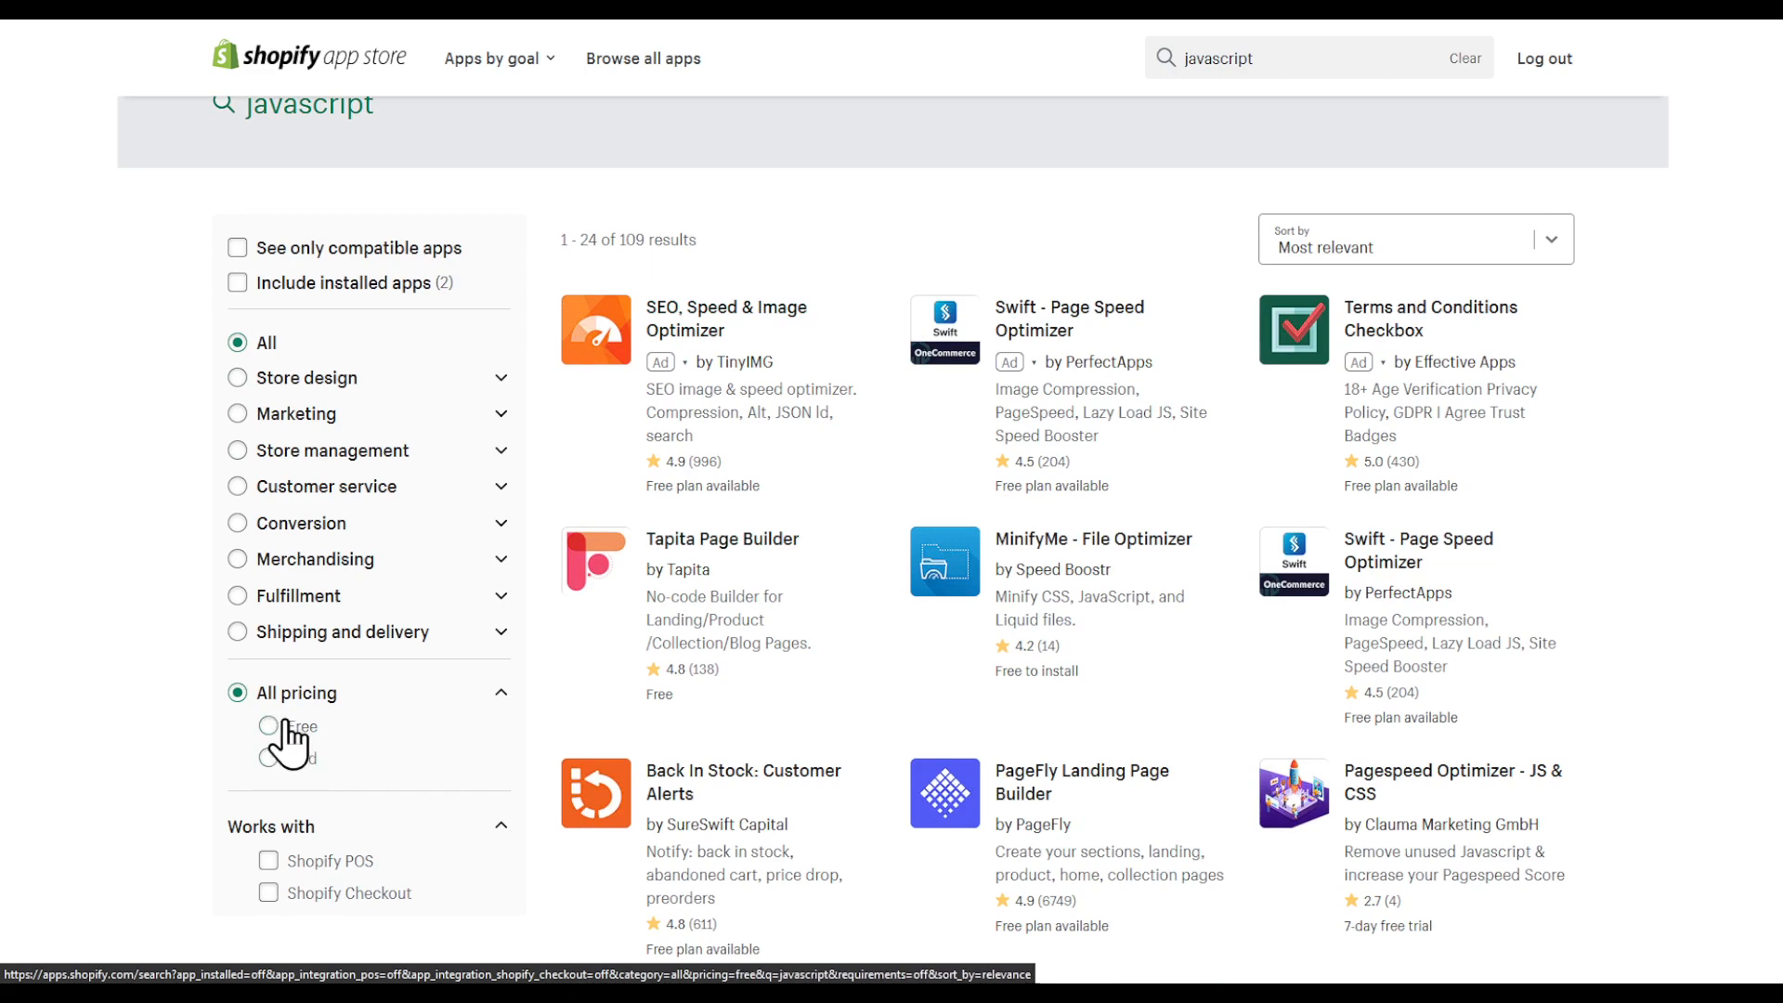
{"action": "left_click", "coordinate": [268, 728]}
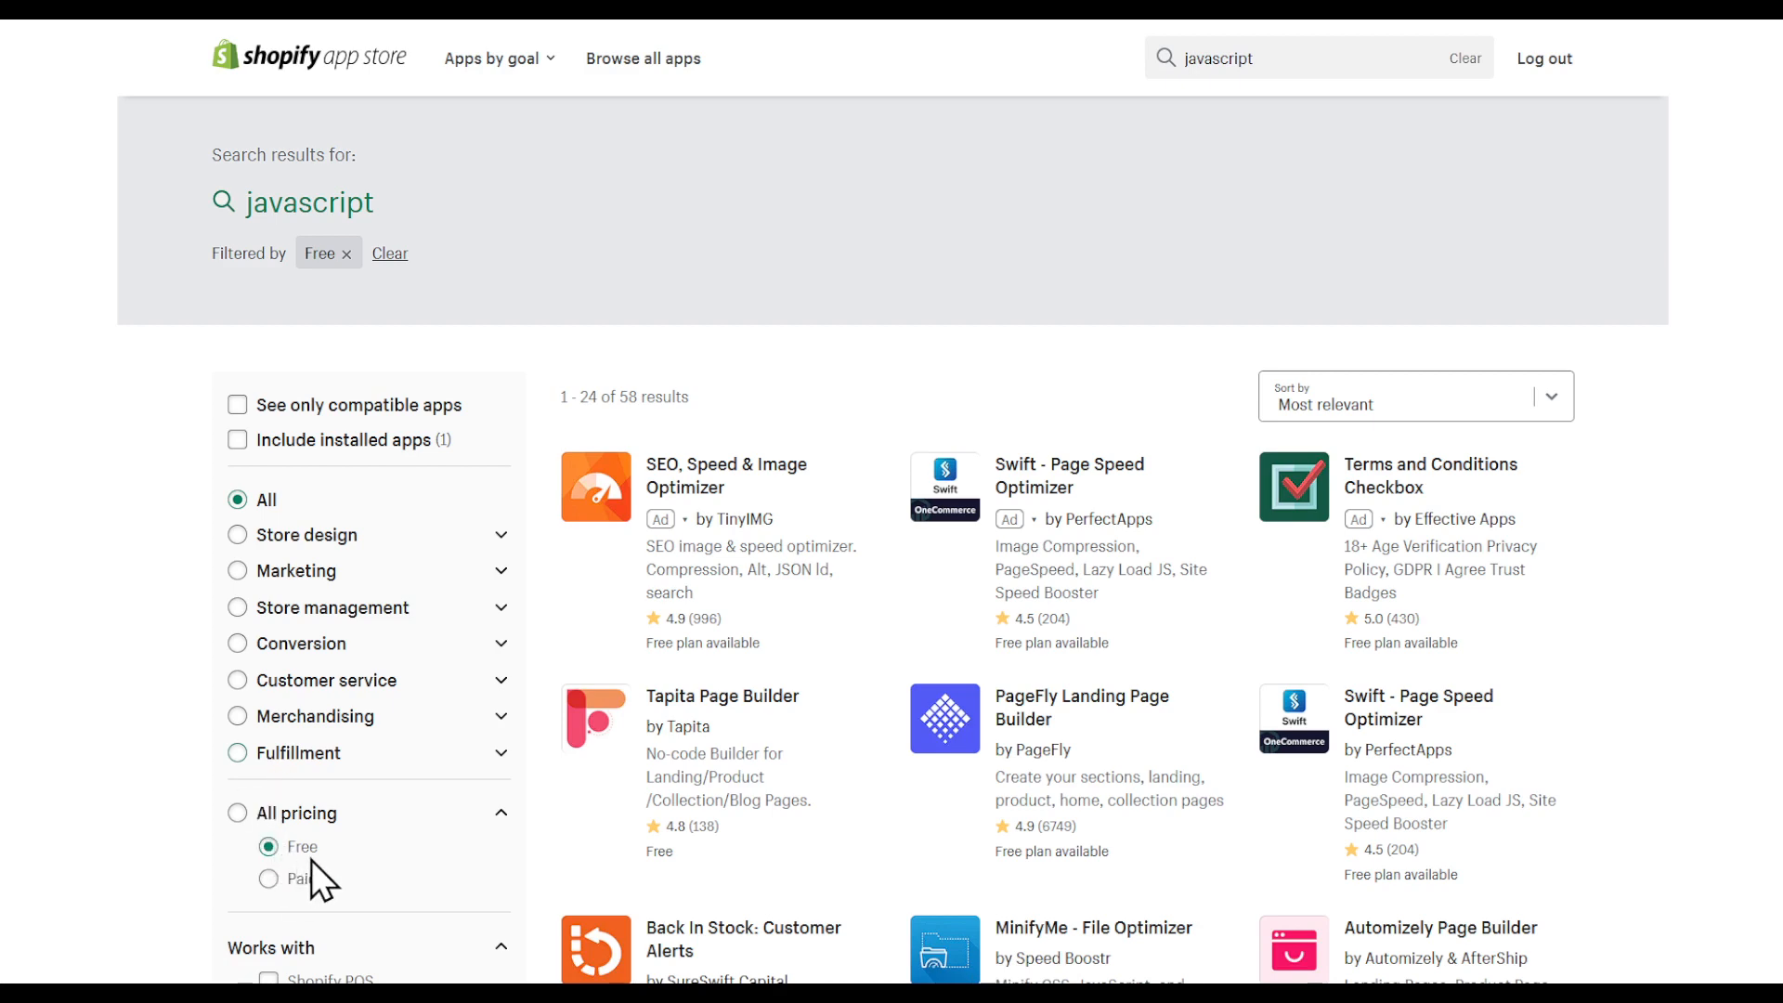
Open the Insert Code: Custom CSS / JS app listing from the results
{"action": "scroll", "scroll_direction": "down", "scroll_amount": 3}
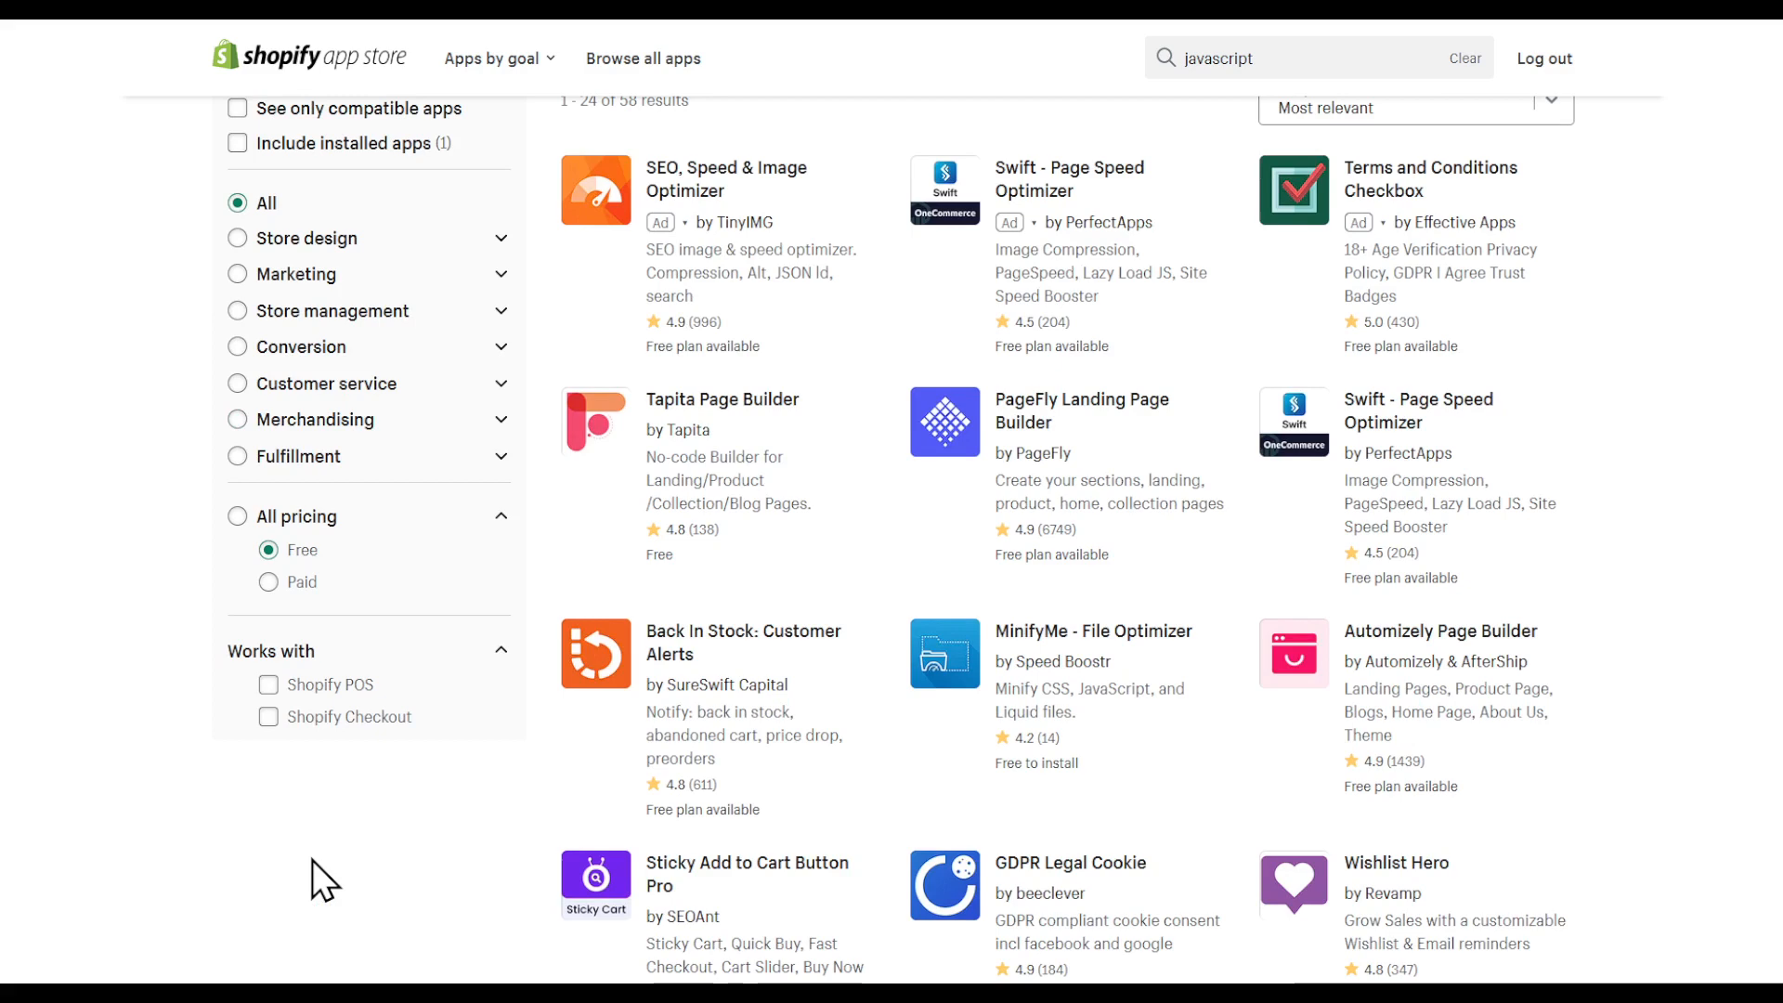
{"action": "scroll", "scroll_direction": "down", "scroll_amount": 3}
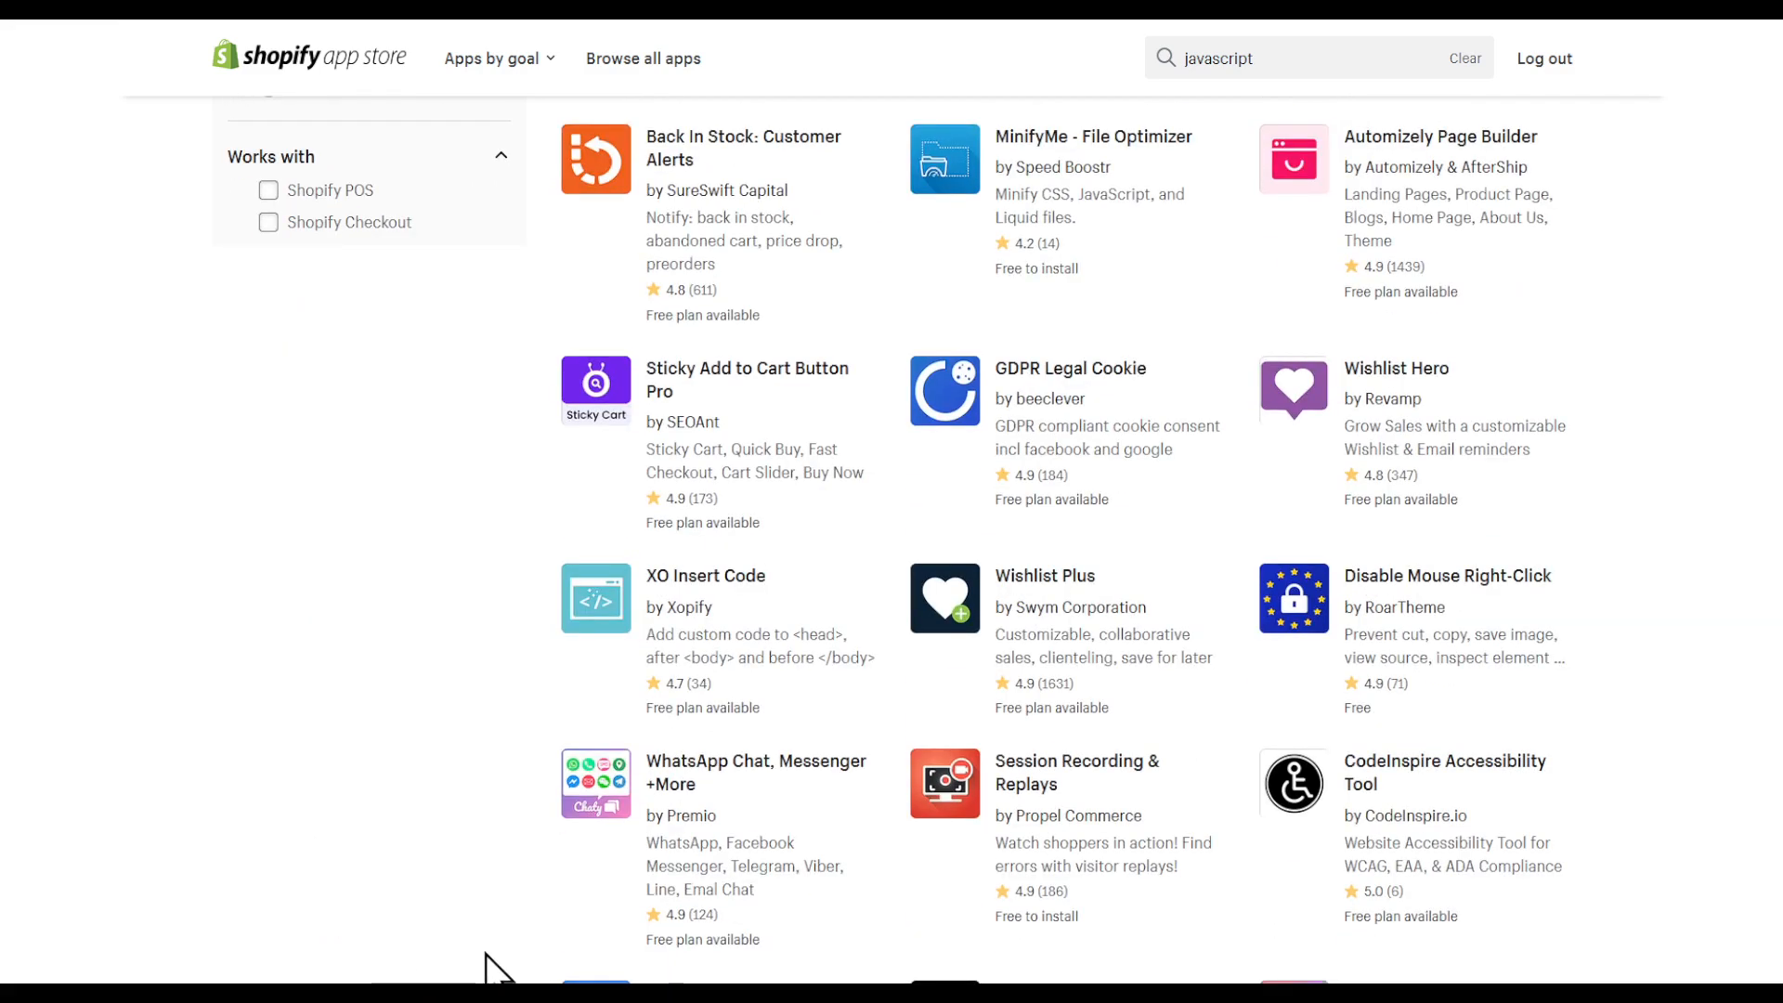
{"action": "scroll", "scroll_direction": "down", "scroll_amount": 3}
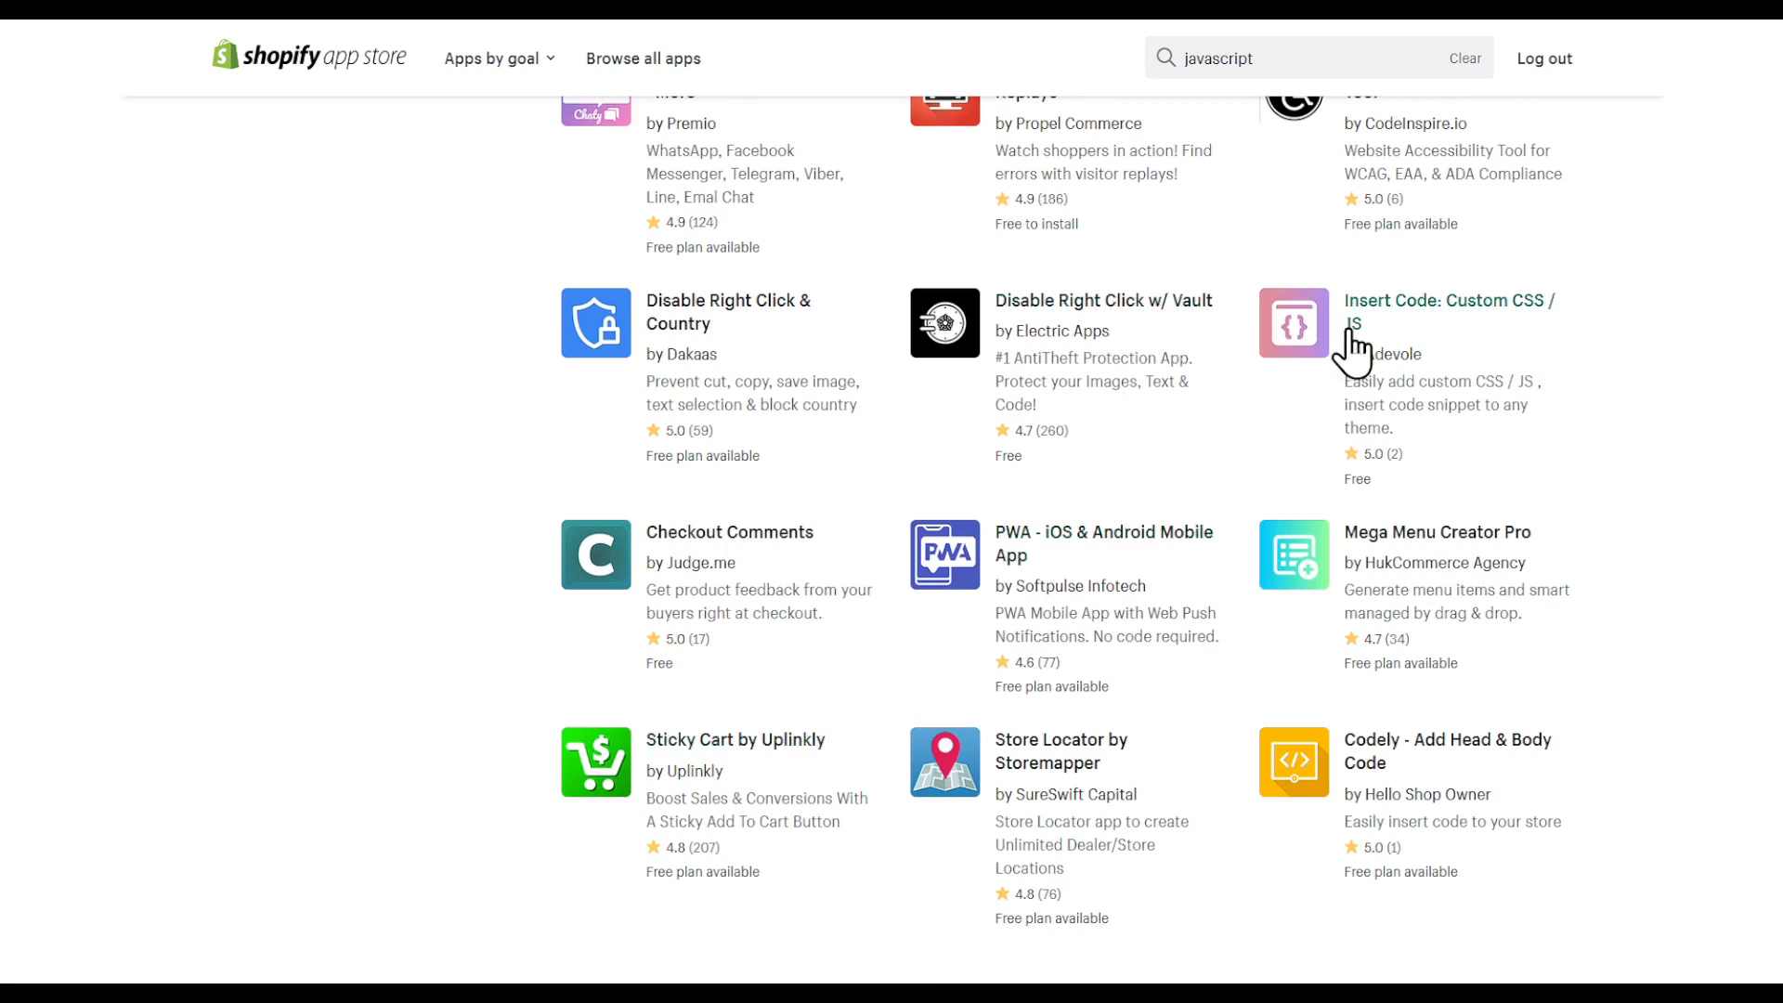
{"action": "left_click", "coordinate": [1450, 300]}
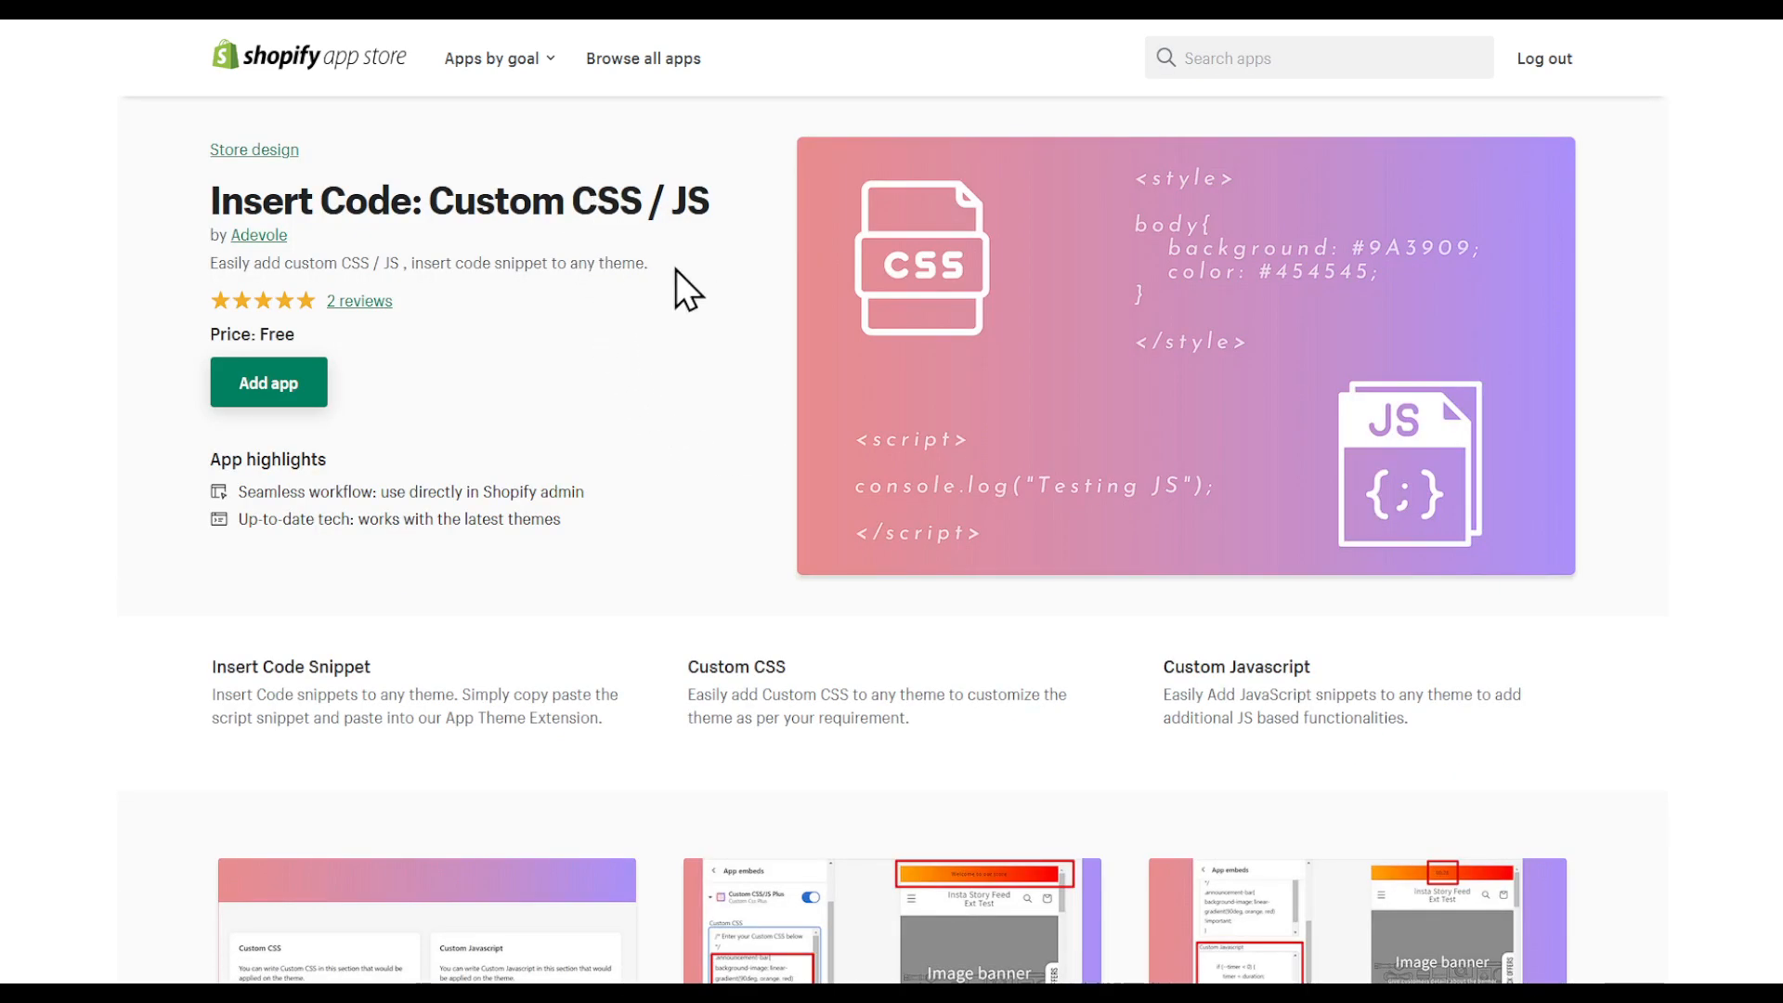
{"action": "mouse_move", "coordinate": [484, 218]}
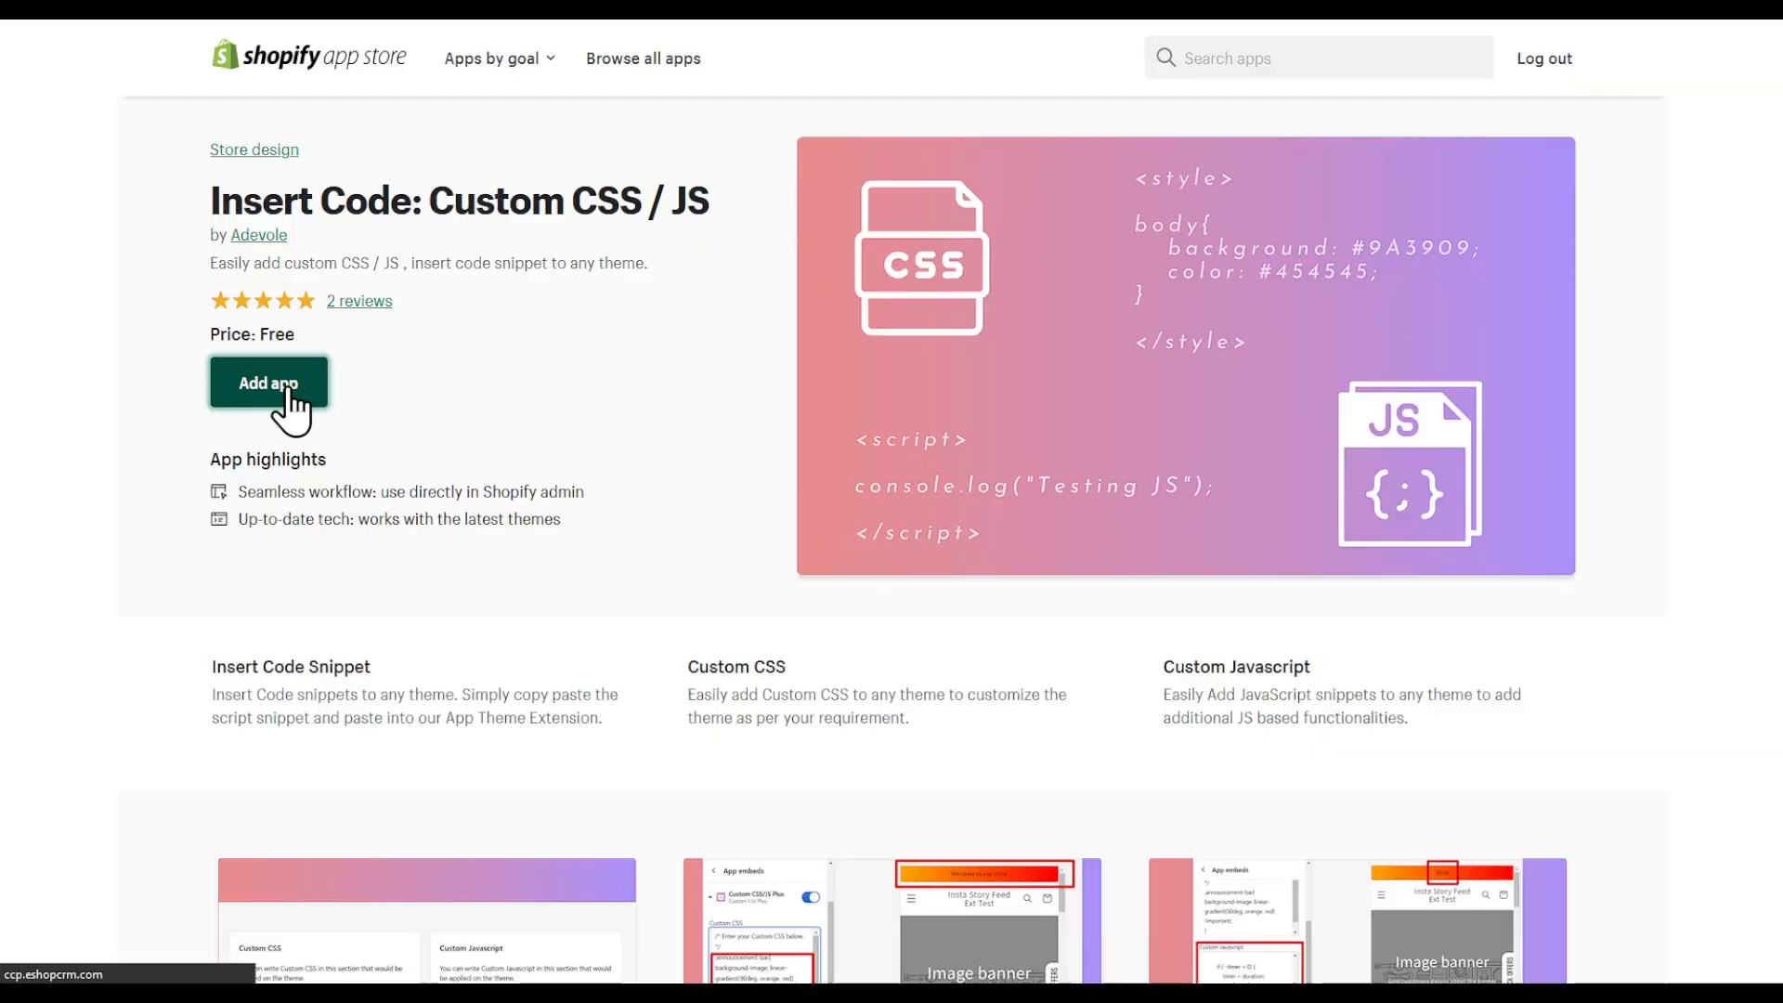
Add the Insert Code: Custom CSS / JS app to the store
{"action": "left_click", "coordinate": [269, 382]}
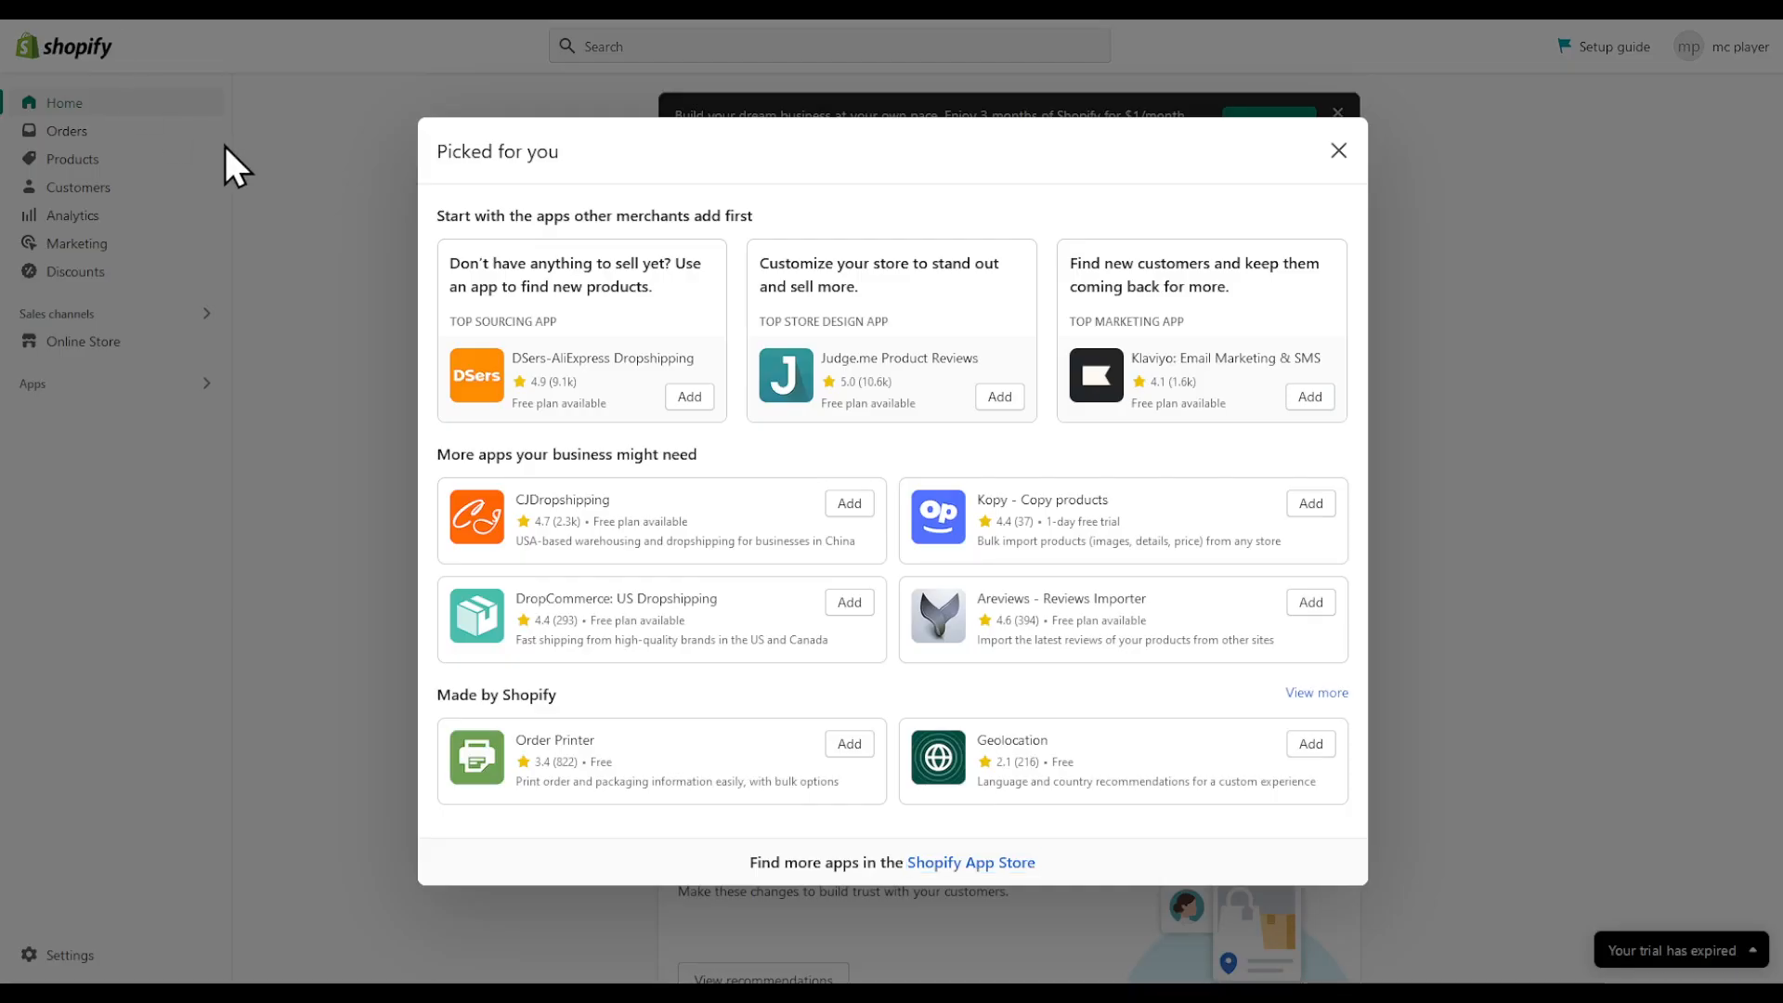
Close the Picked for you dialog and go to store Settings
{"action": "left_click", "coordinate": [1338, 149]}
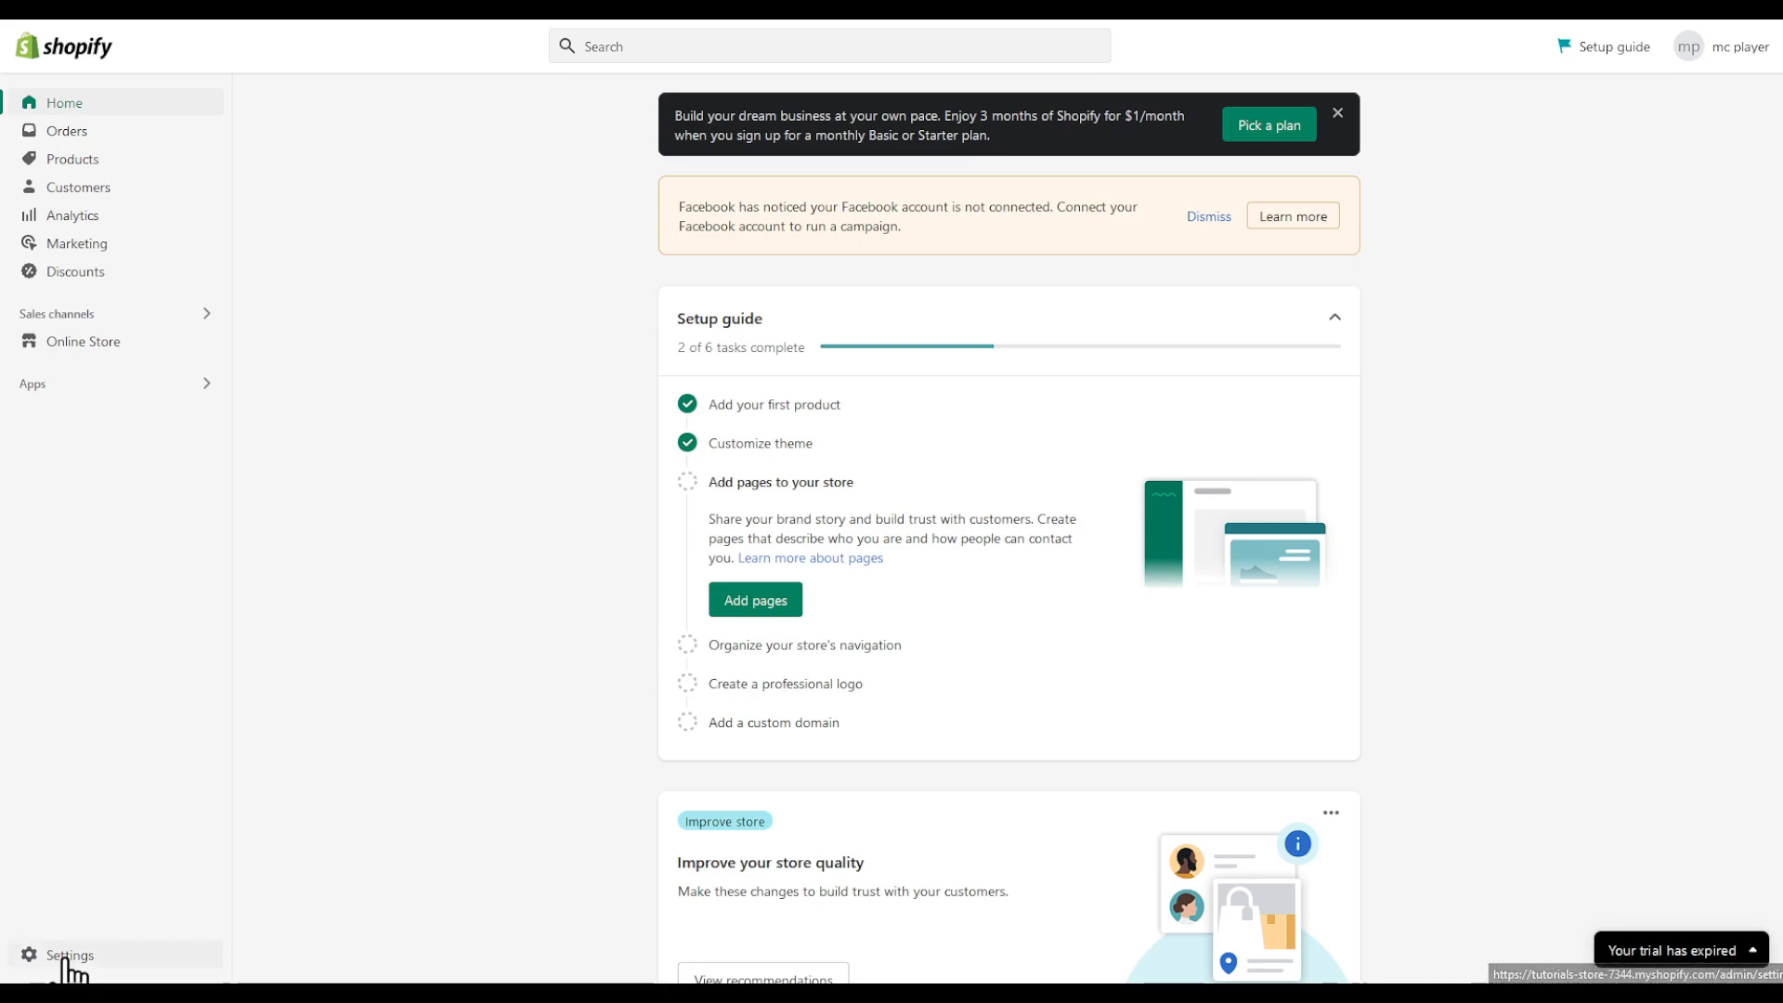
{"action": "left_click", "coordinate": [68, 955]}
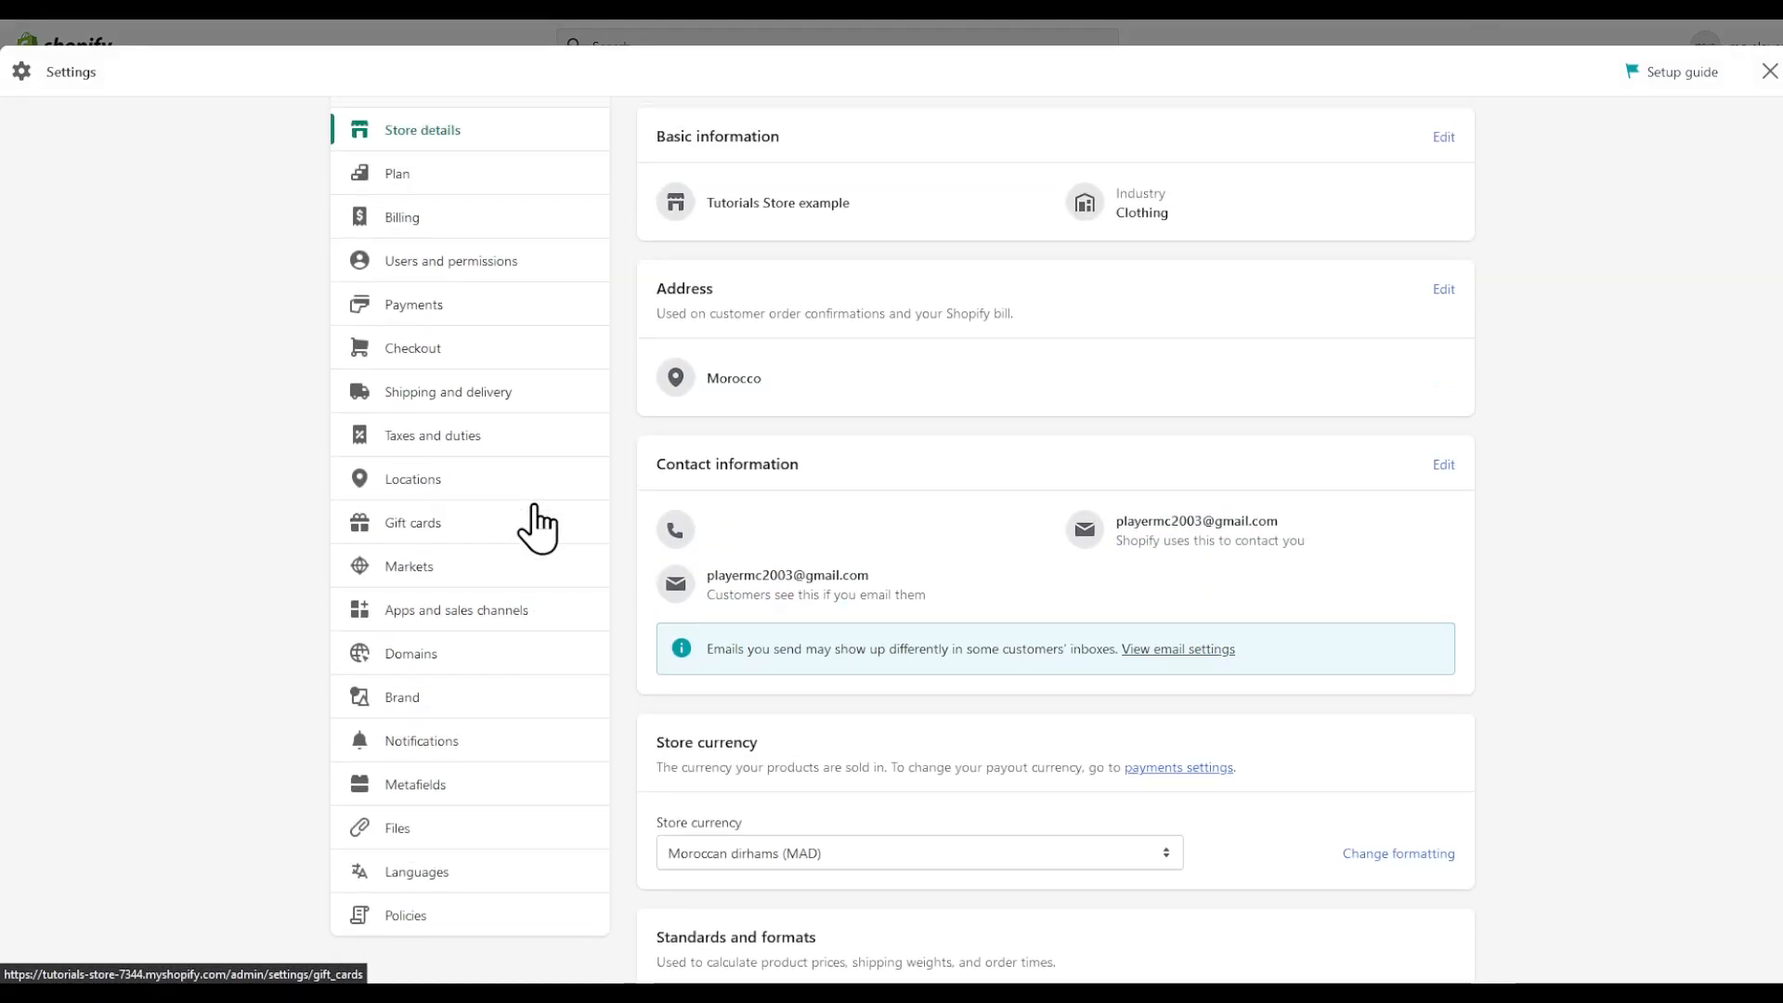
{"action": "mouse_move", "coordinate": [914, 170]}
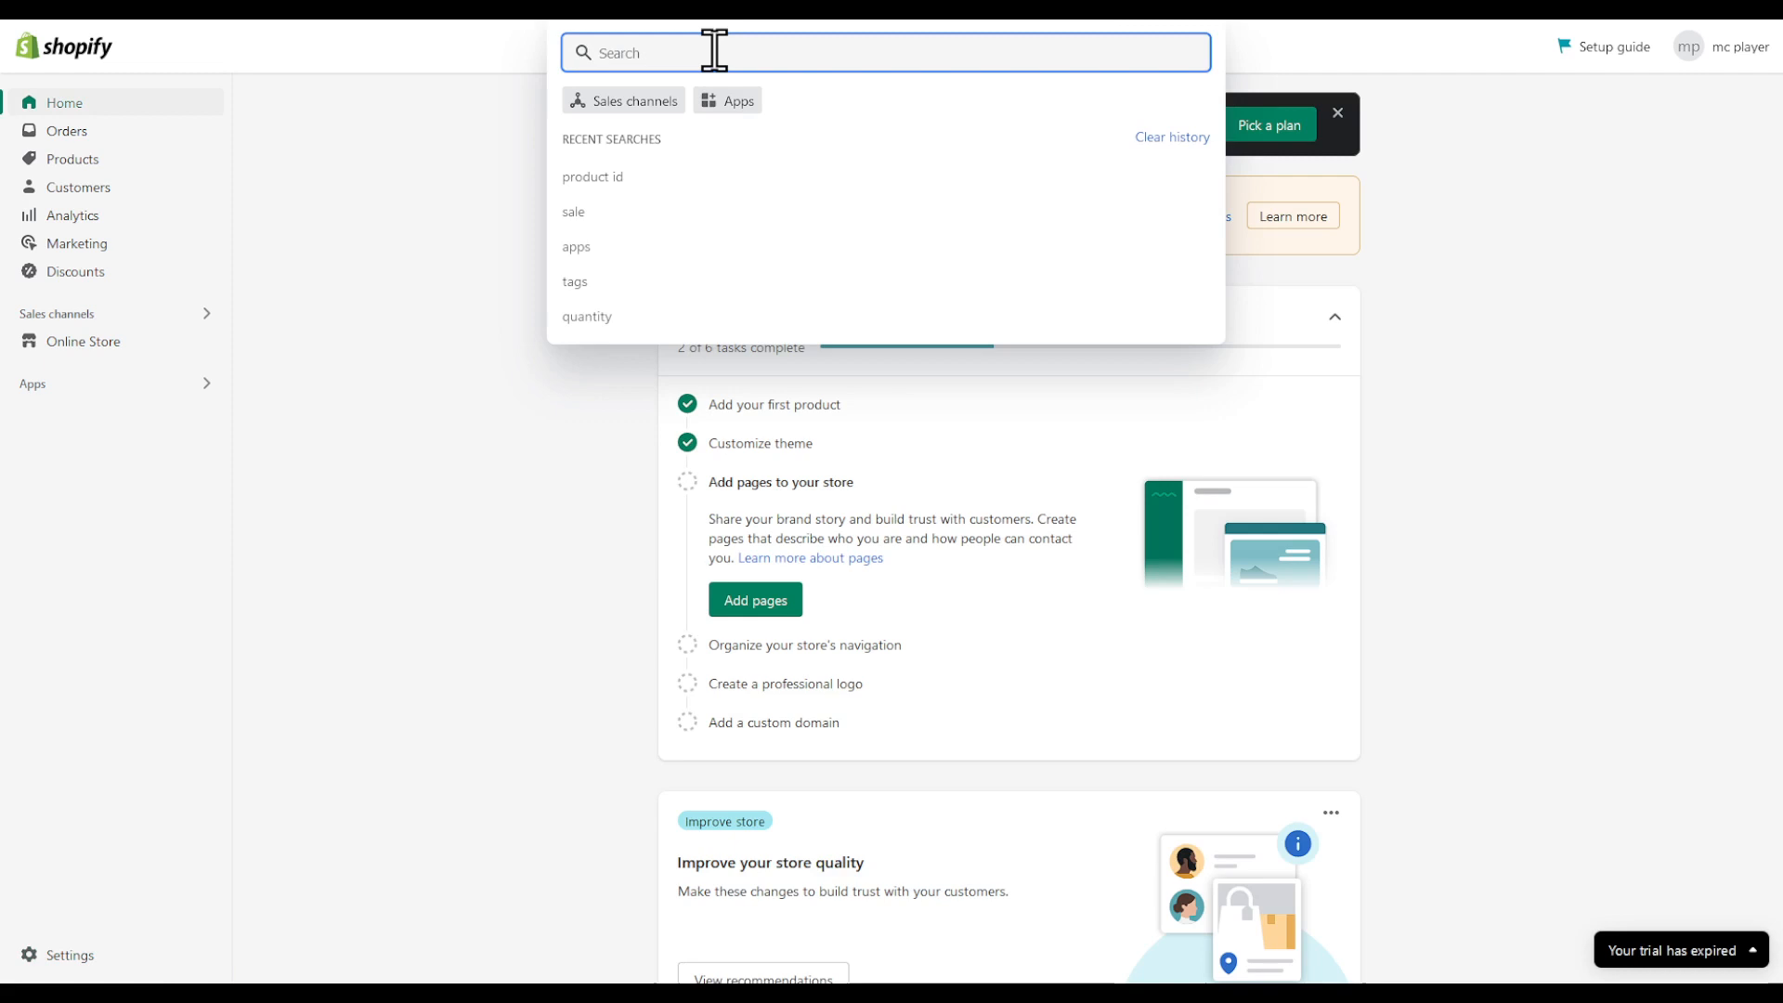
Search the admin for 'code' and open Users and permissions settings
{"action": "type", "text": "code"}
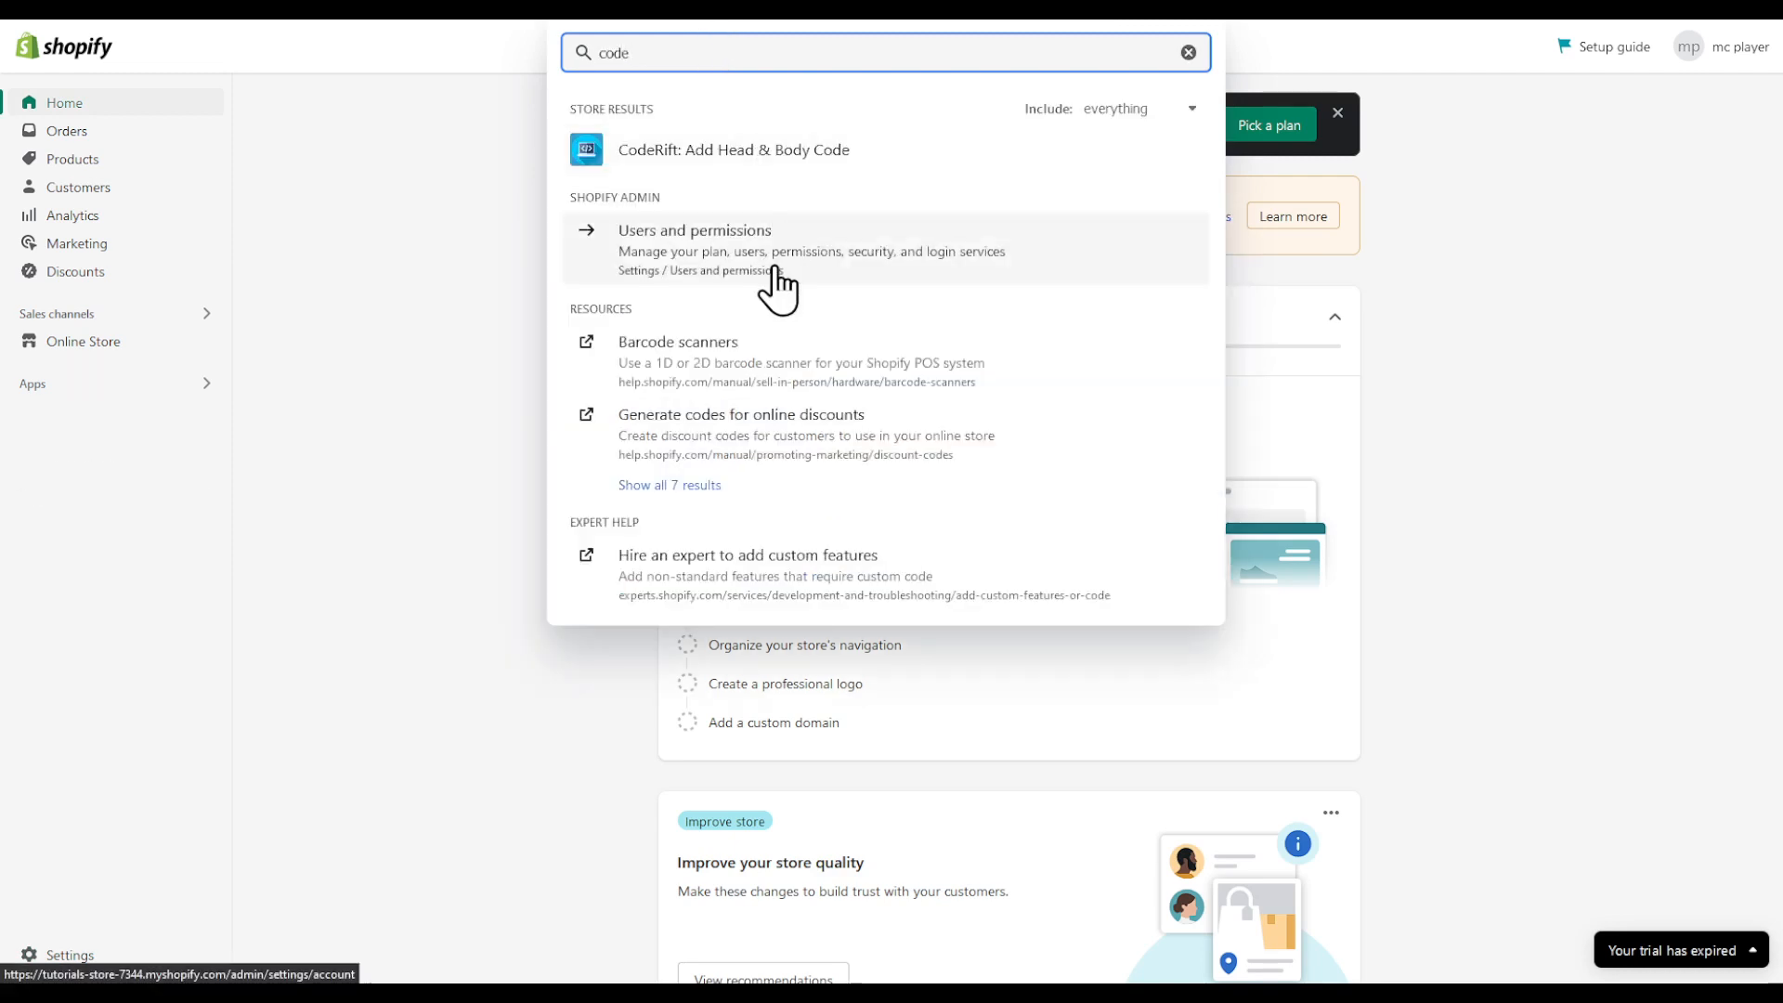
{"action": "mouse_move", "coordinate": [739, 293]}
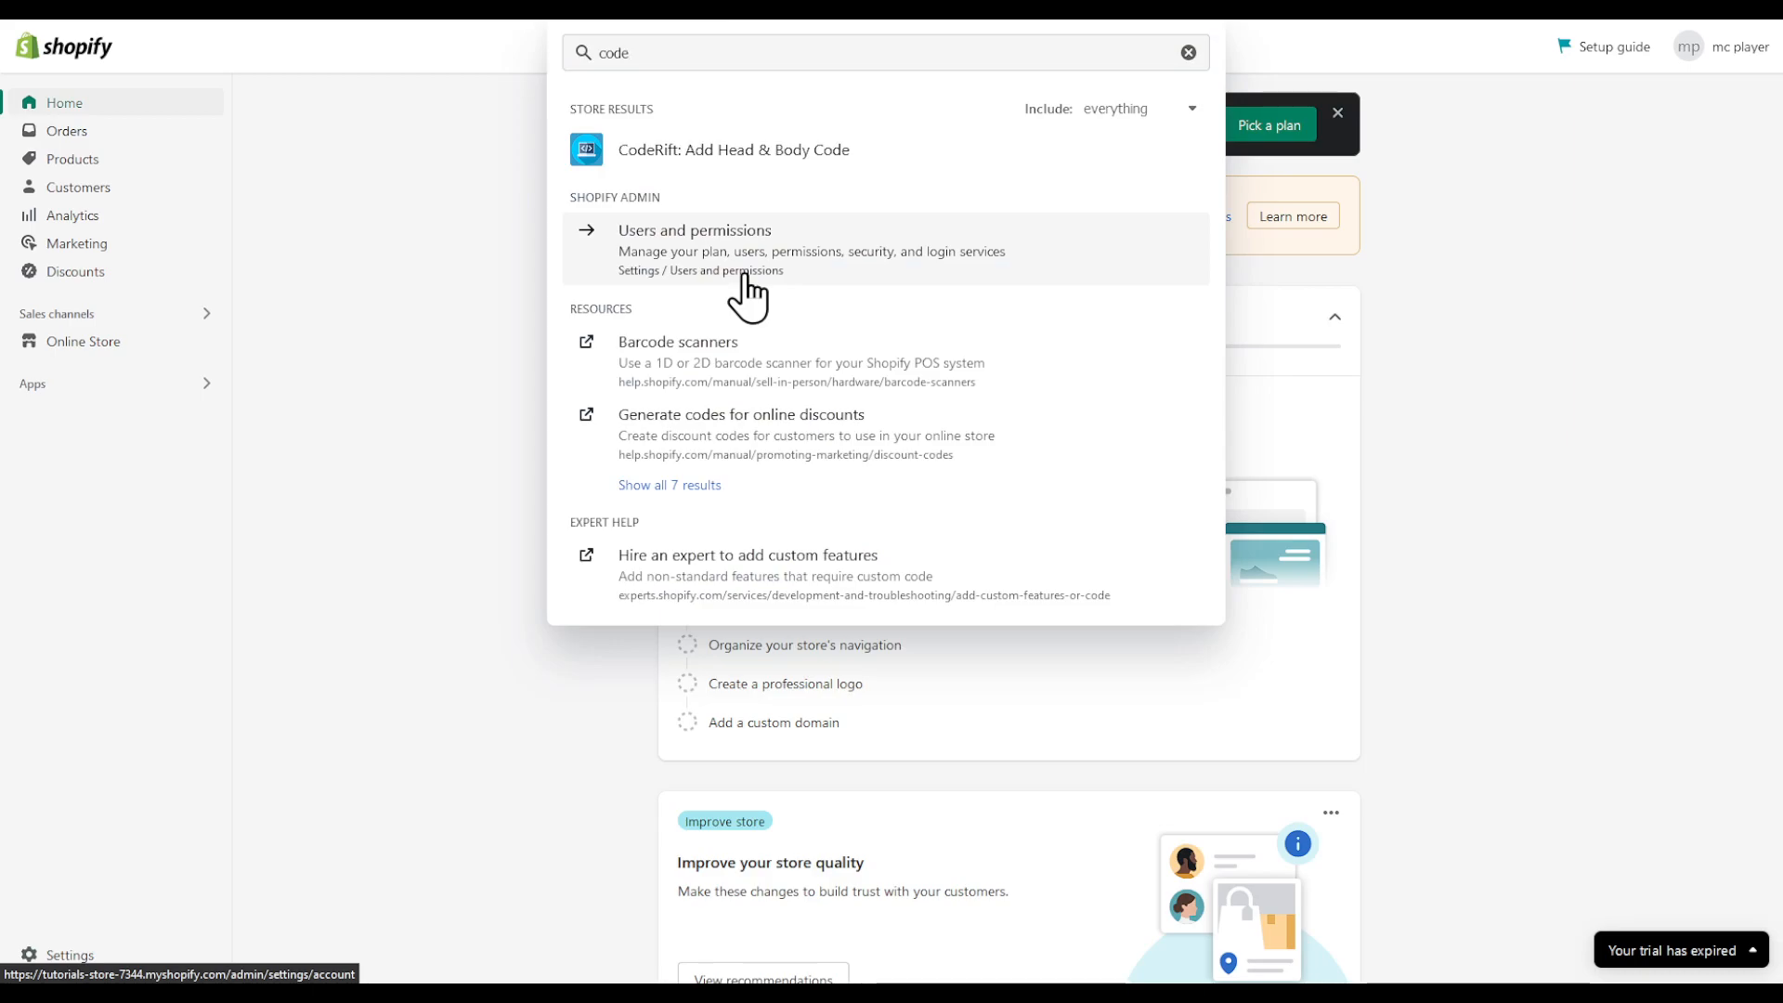
{"action": "left_click", "coordinate": [692, 230]}
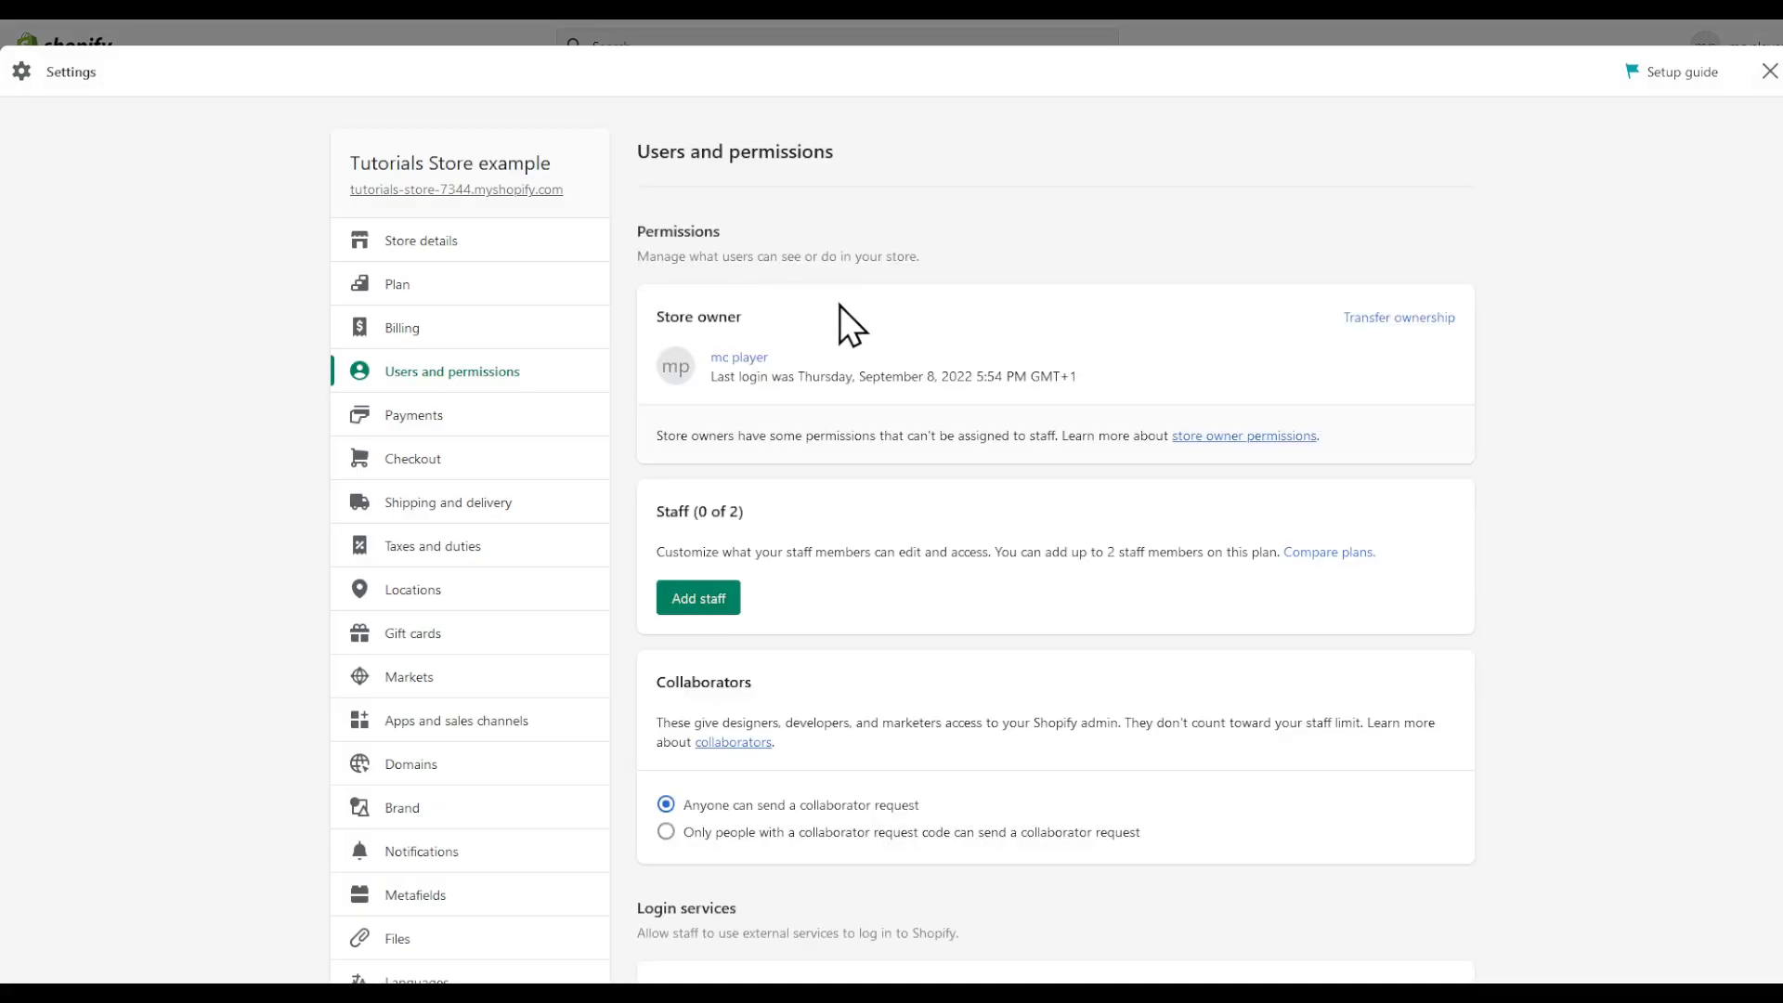
{"action": "scroll", "scroll_direction": "down", "scroll_amount": 3}
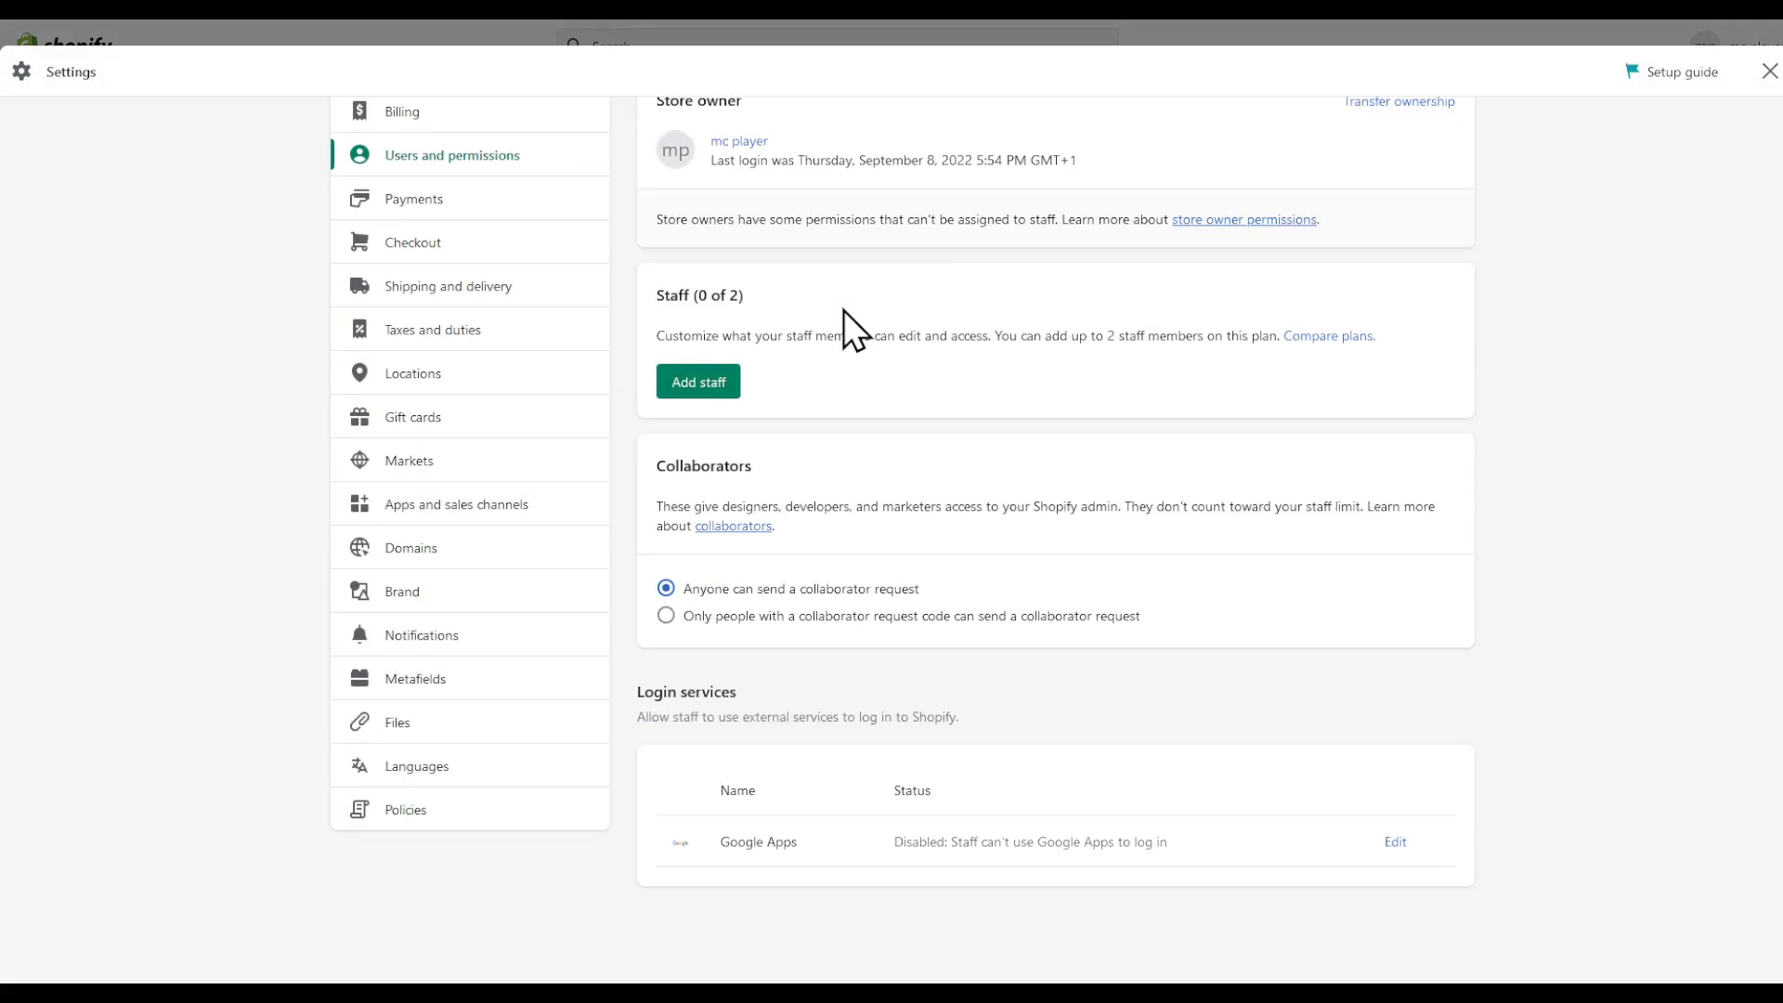
{"action": "mouse_move", "coordinate": [431, 693]}
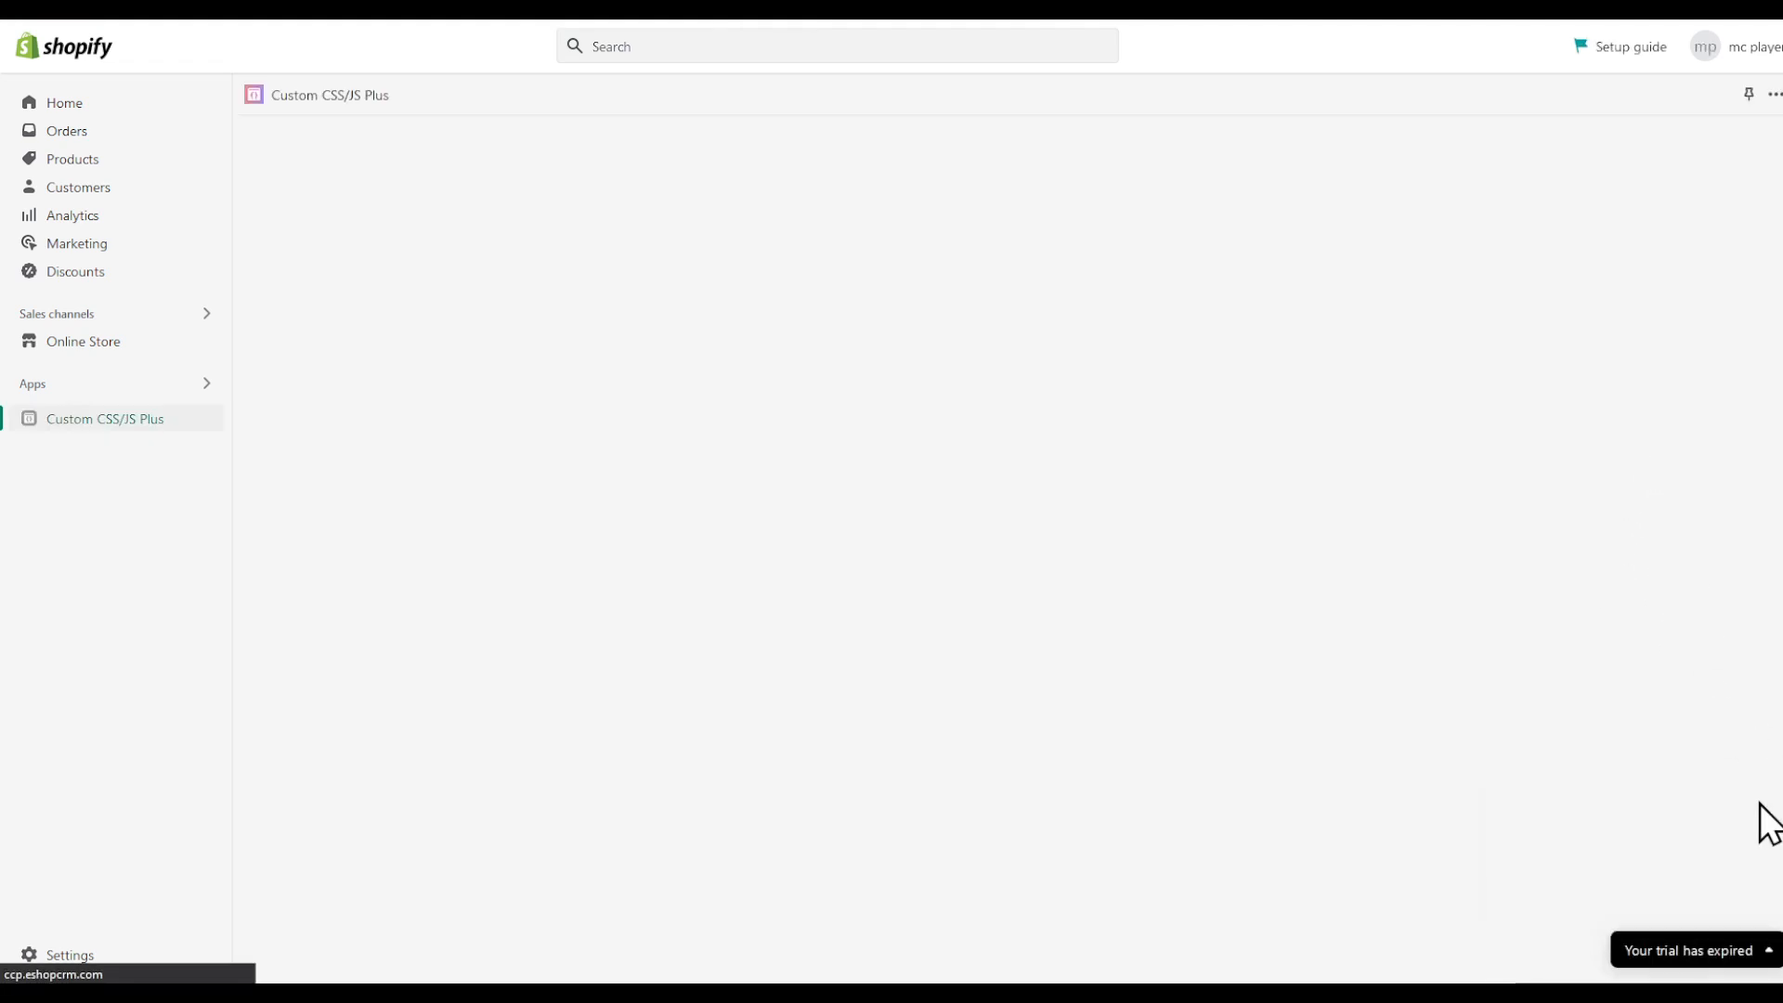
{"action": "mouse_move", "coordinate": [1711, 821]}
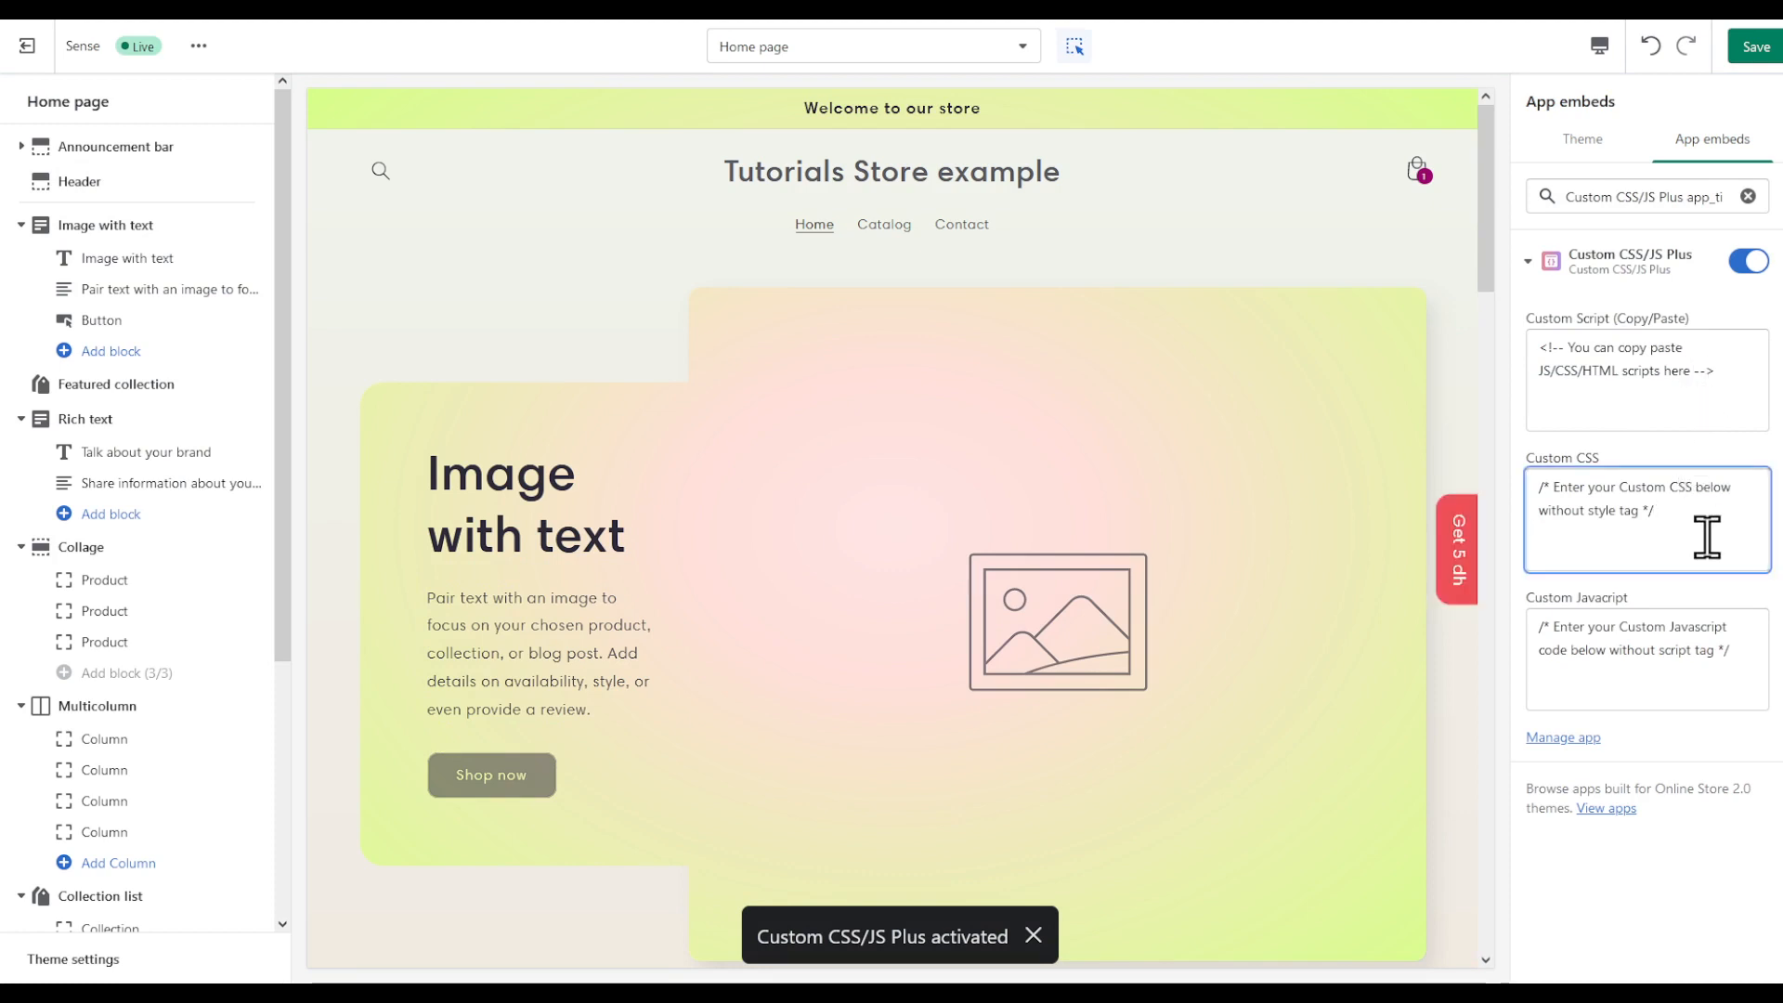
Enter 'body { background: black; }' as Custom CSS and save the theme
{"action": "type", "text": "body"}
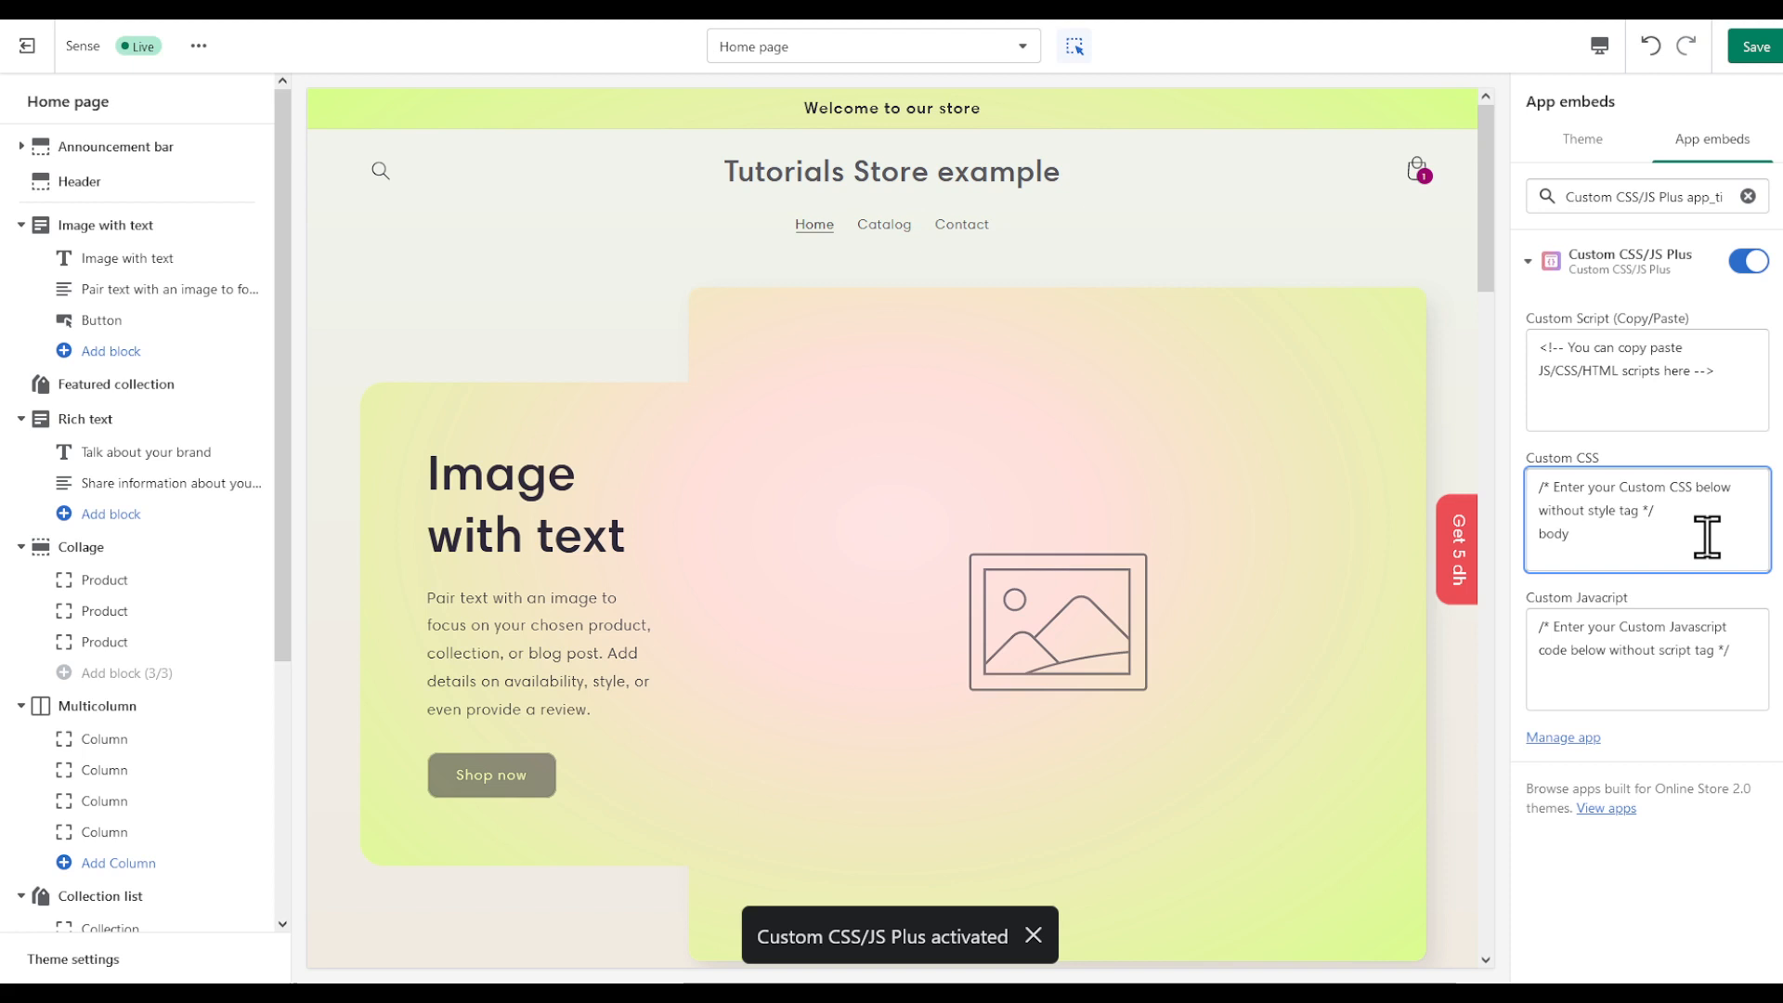
{"action": "type", "text": "{"}
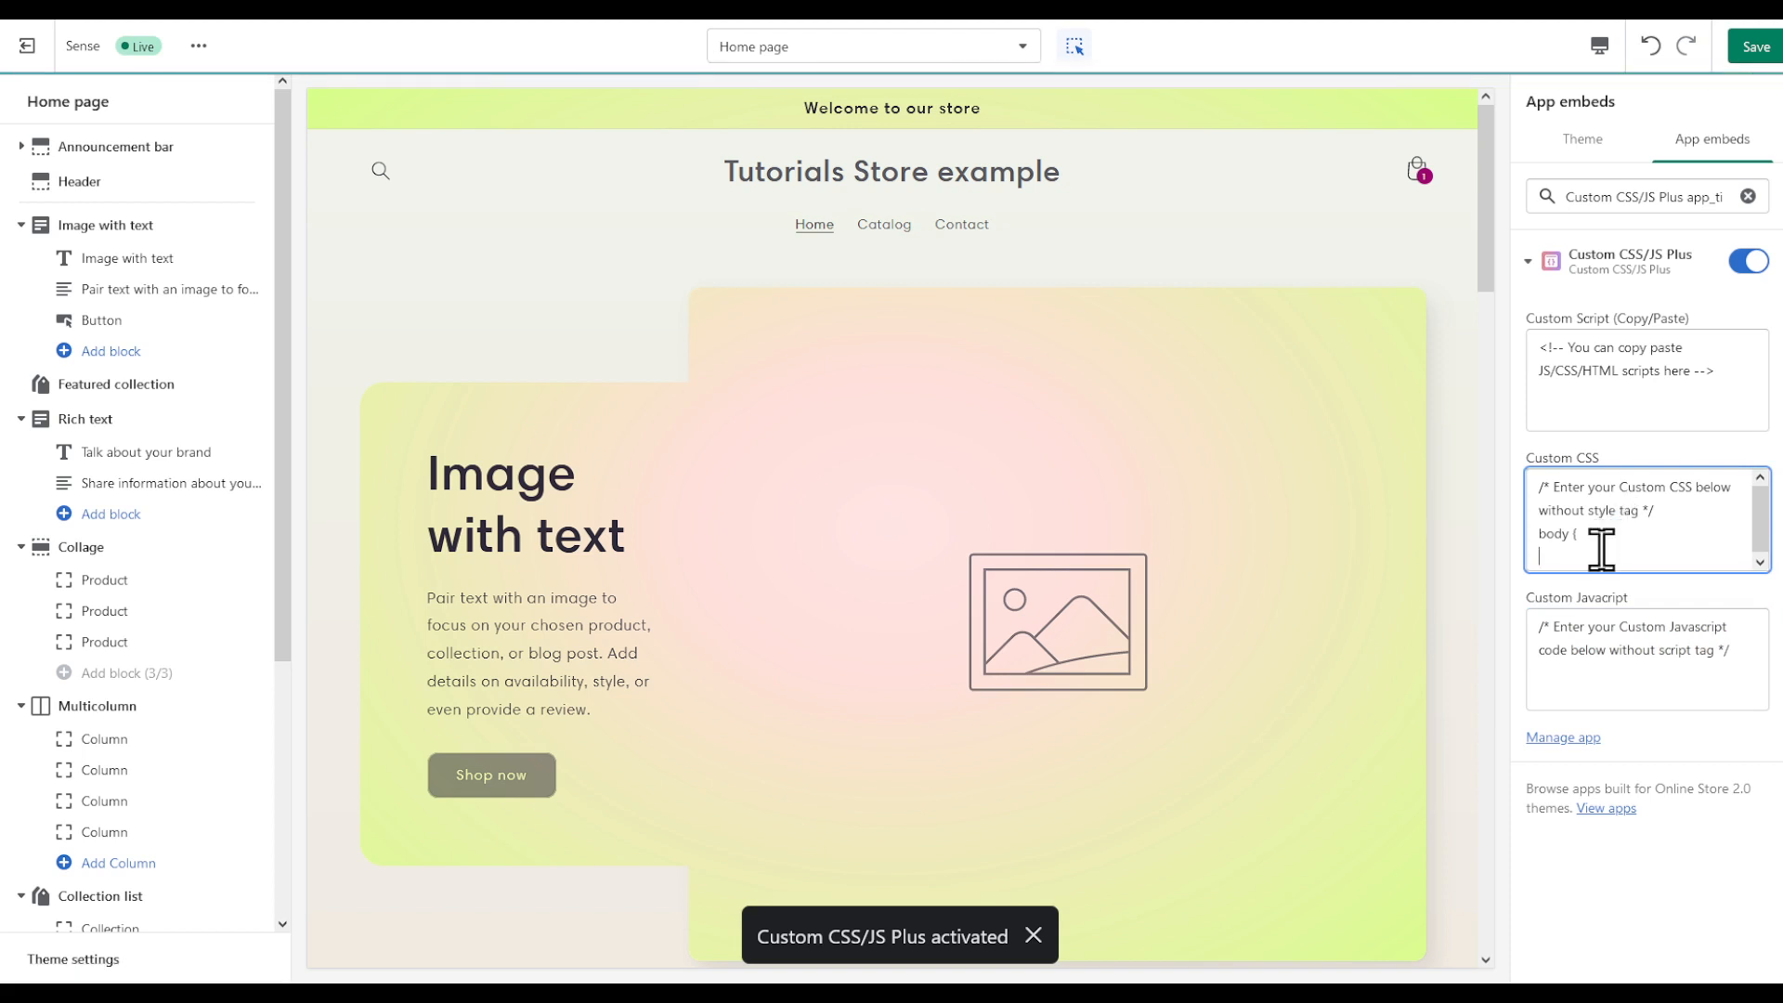
{"action": "type", "text": "bcak"}
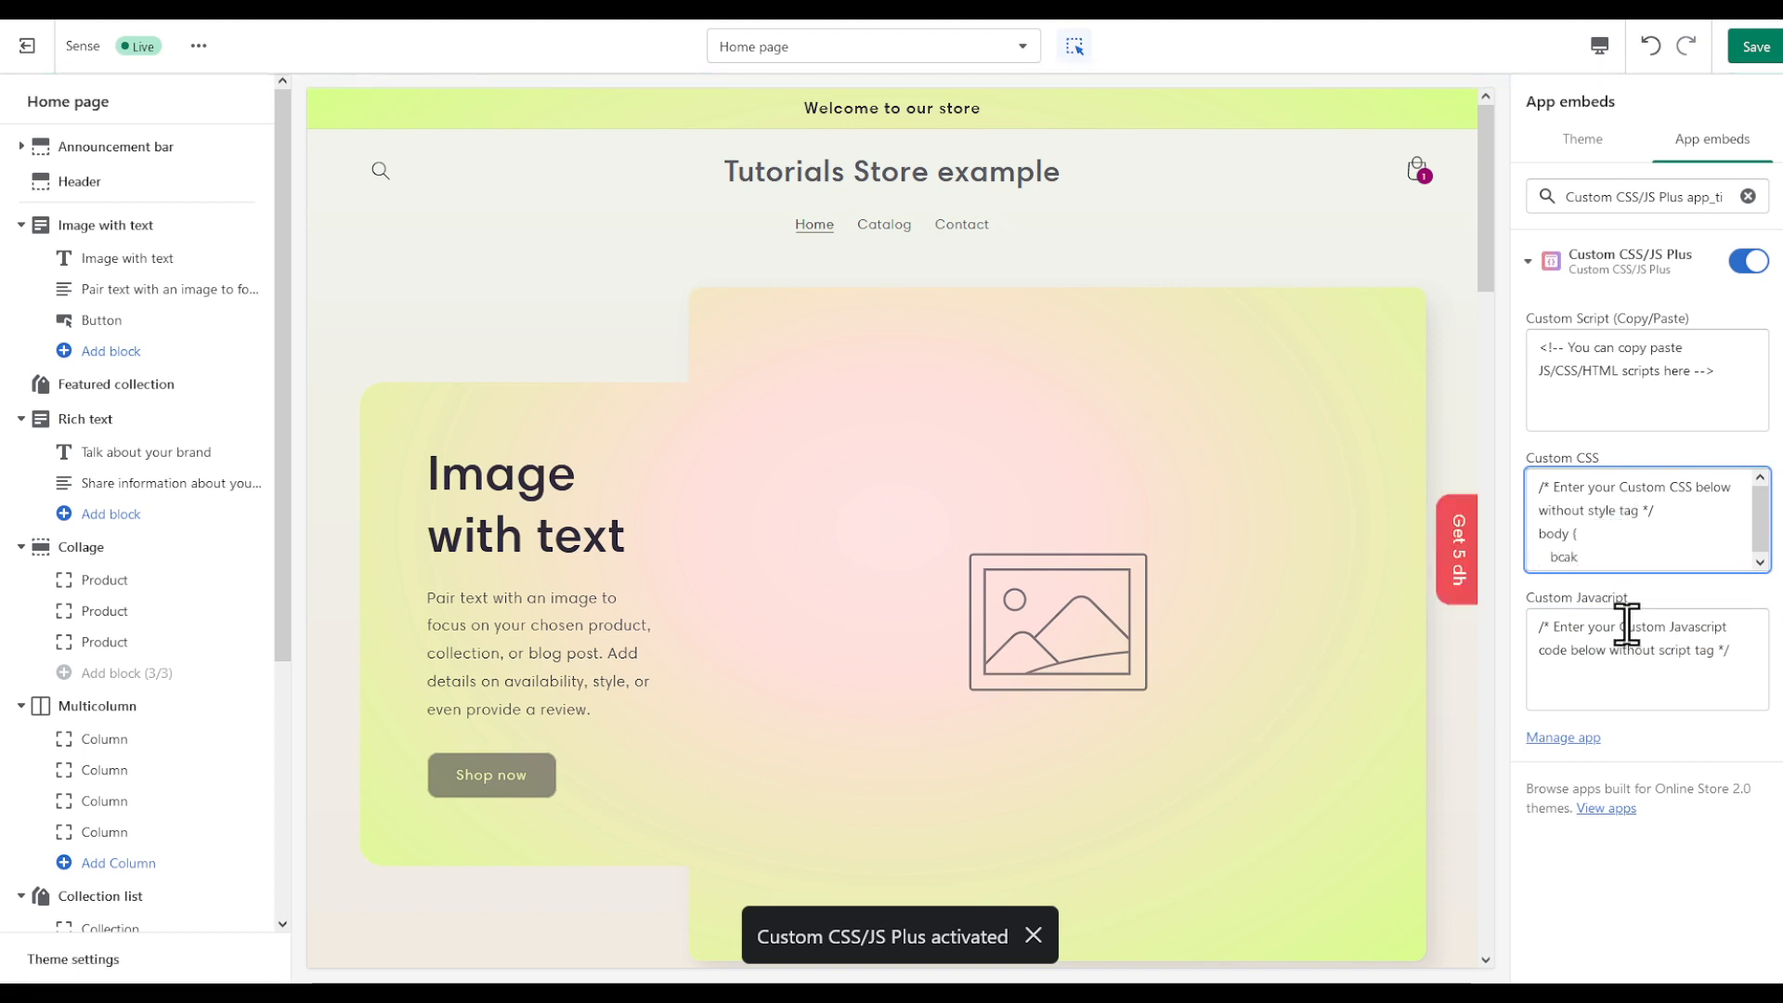
{"action": "type", "text": "ground"}
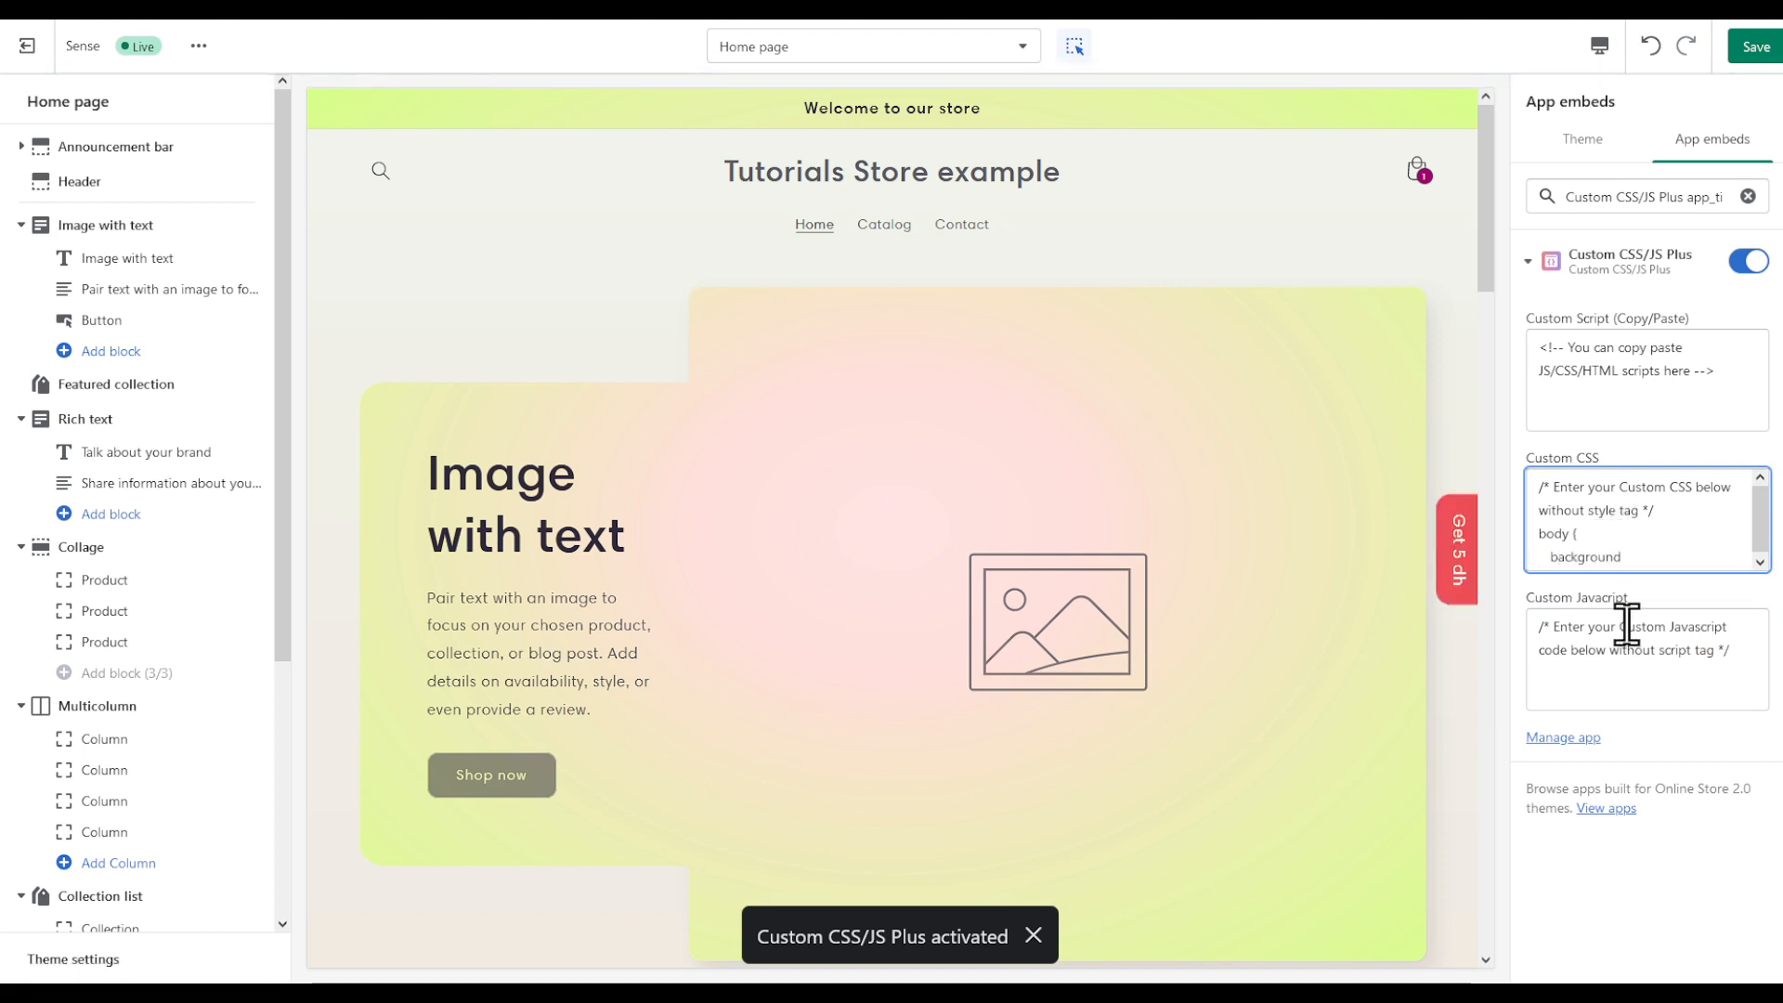
{"action": "type", "text": "back"}
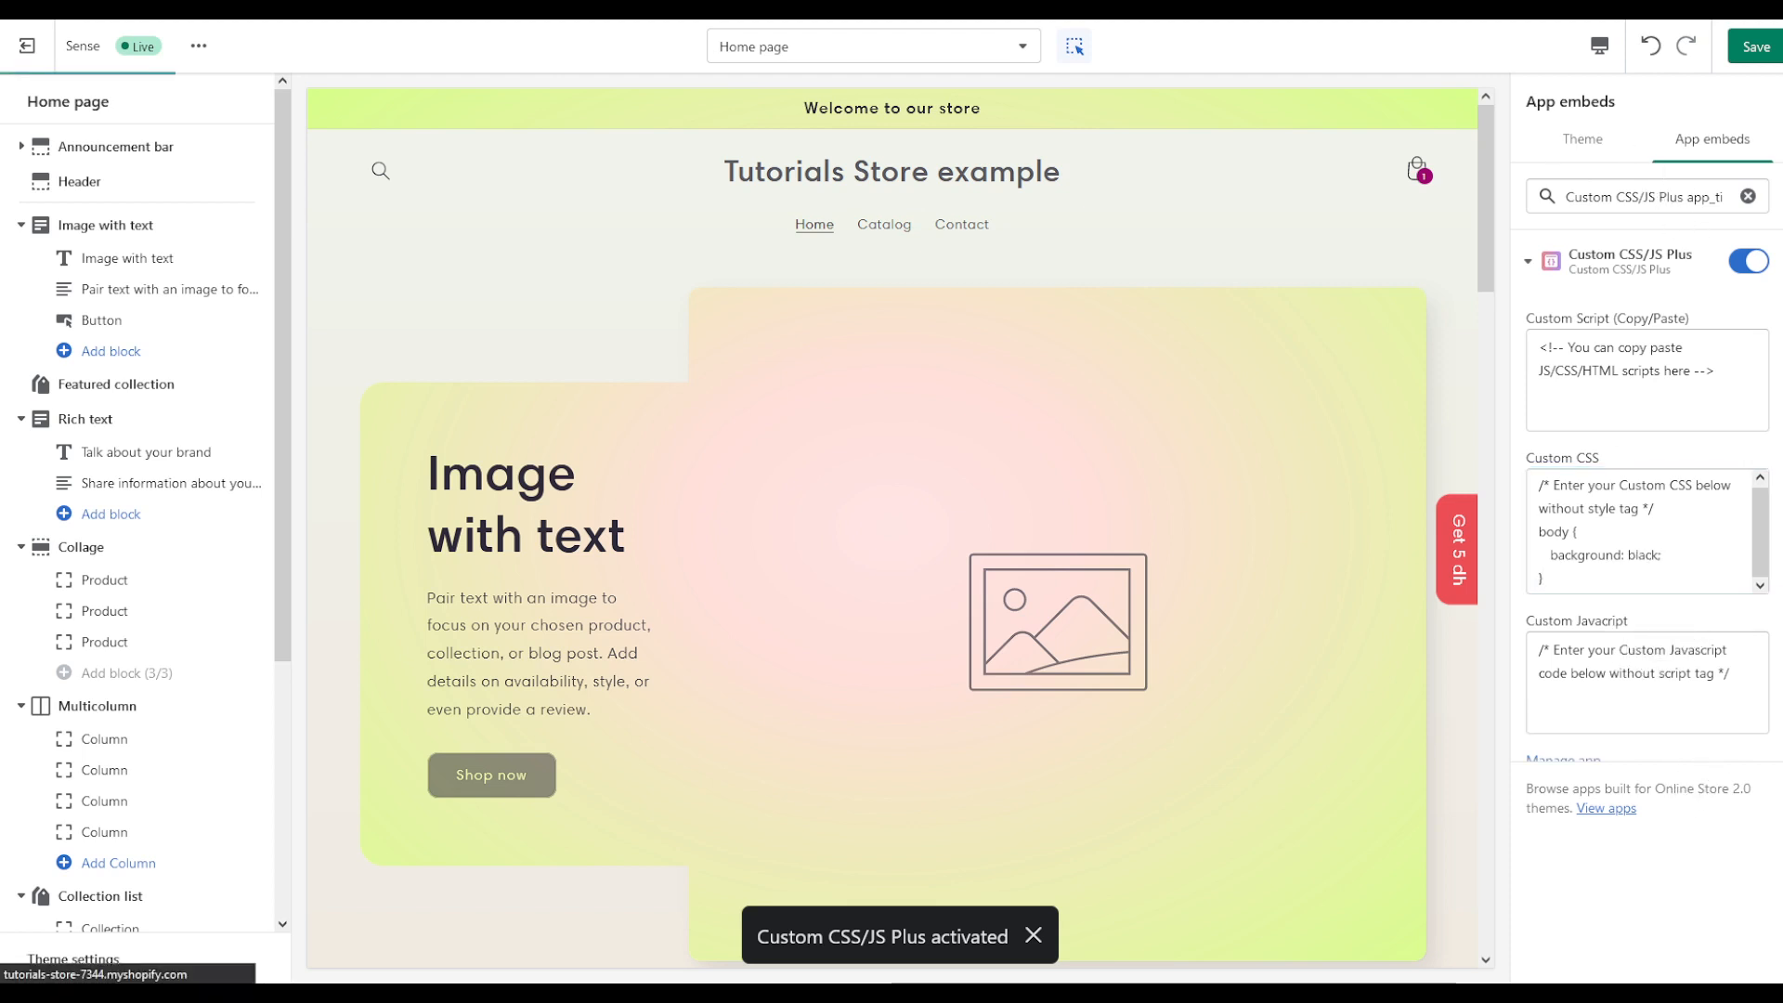
{"action": "left_click", "coordinate": [1753, 47]}
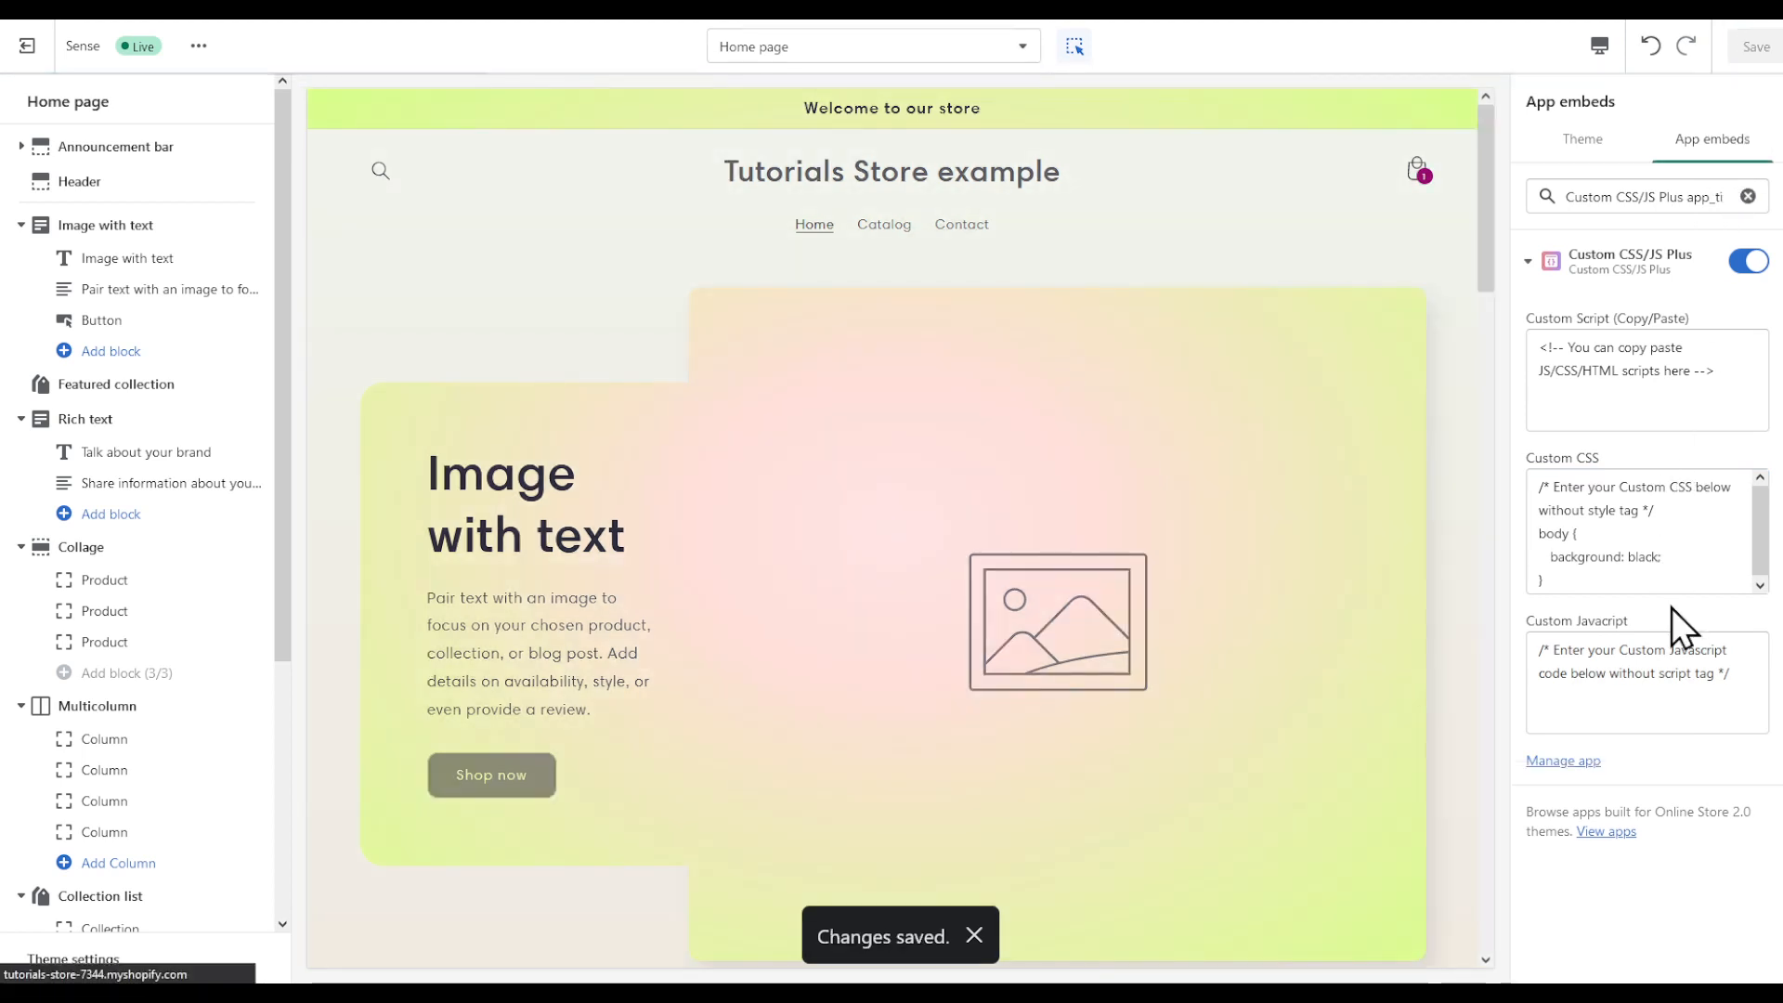